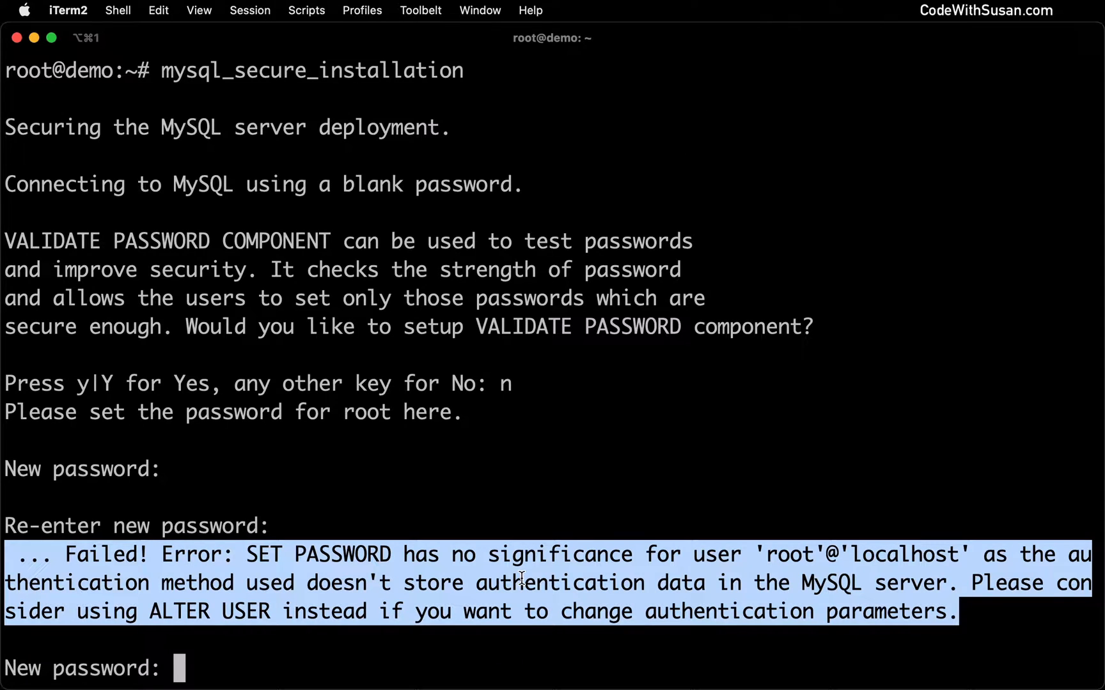
pyautogui.moveTo(530, 652)
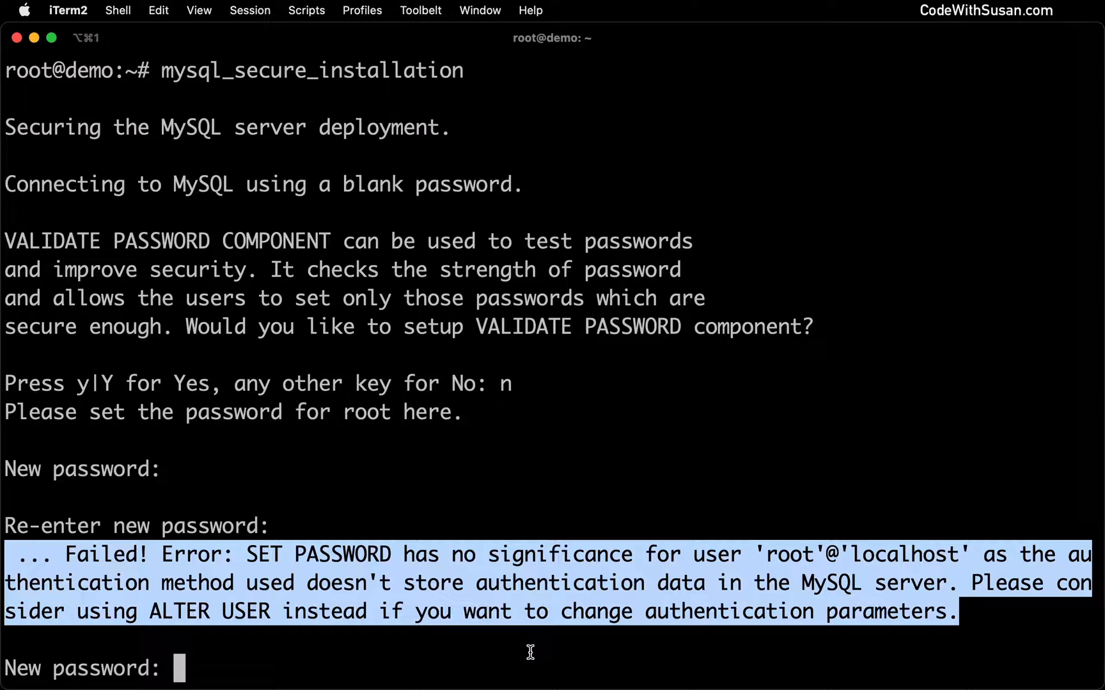
pyautogui.moveTo(208, 95)
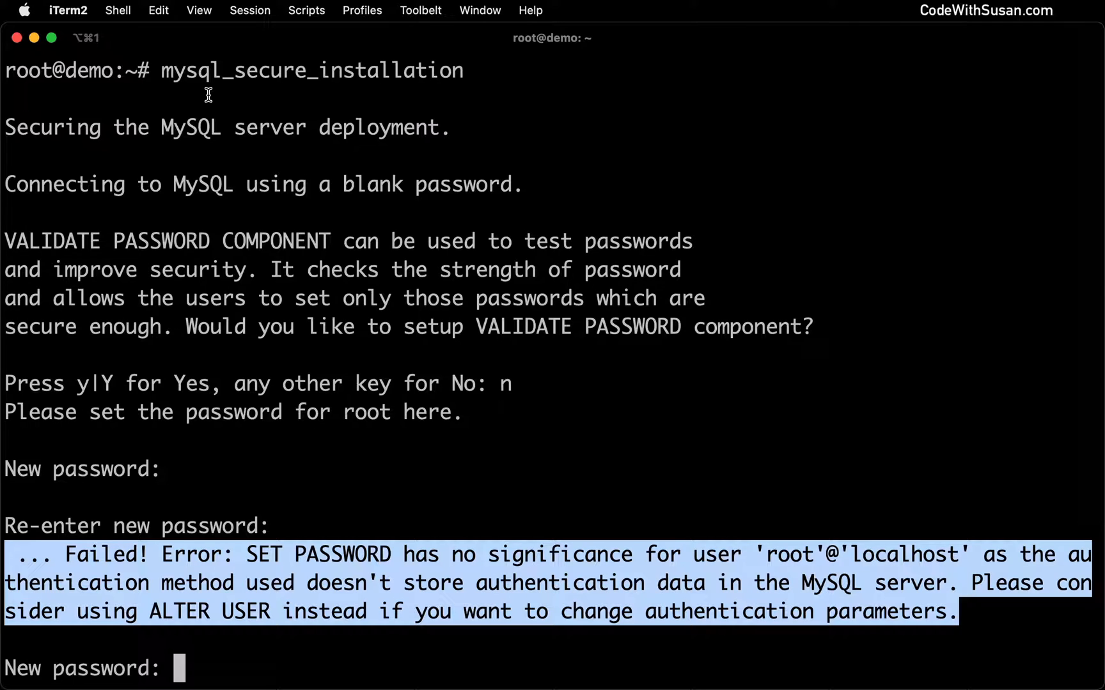
pyautogui.moveTo(477, 85)
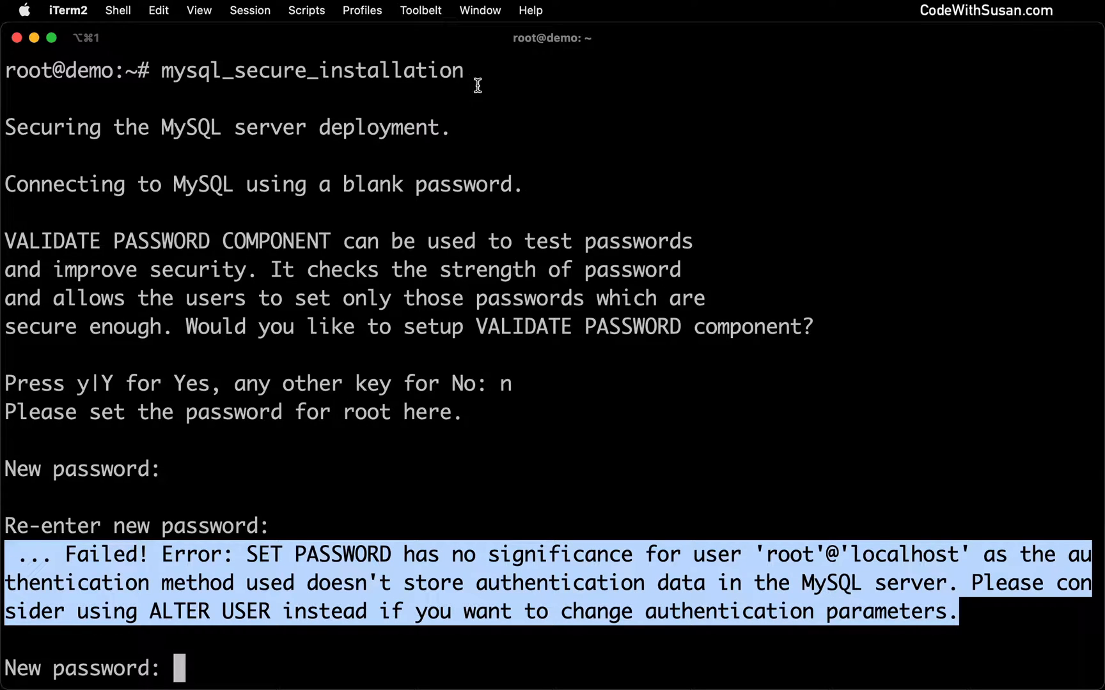
pyautogui.moveTo(546, 96)
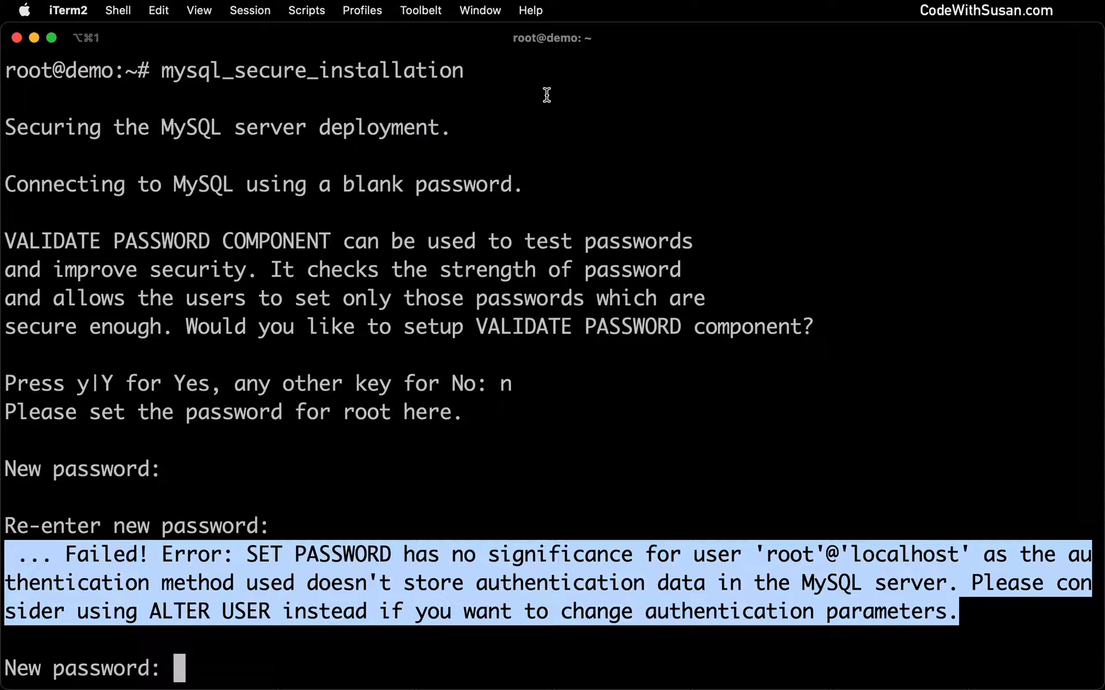
pyautogui.moveTo(410, 454)
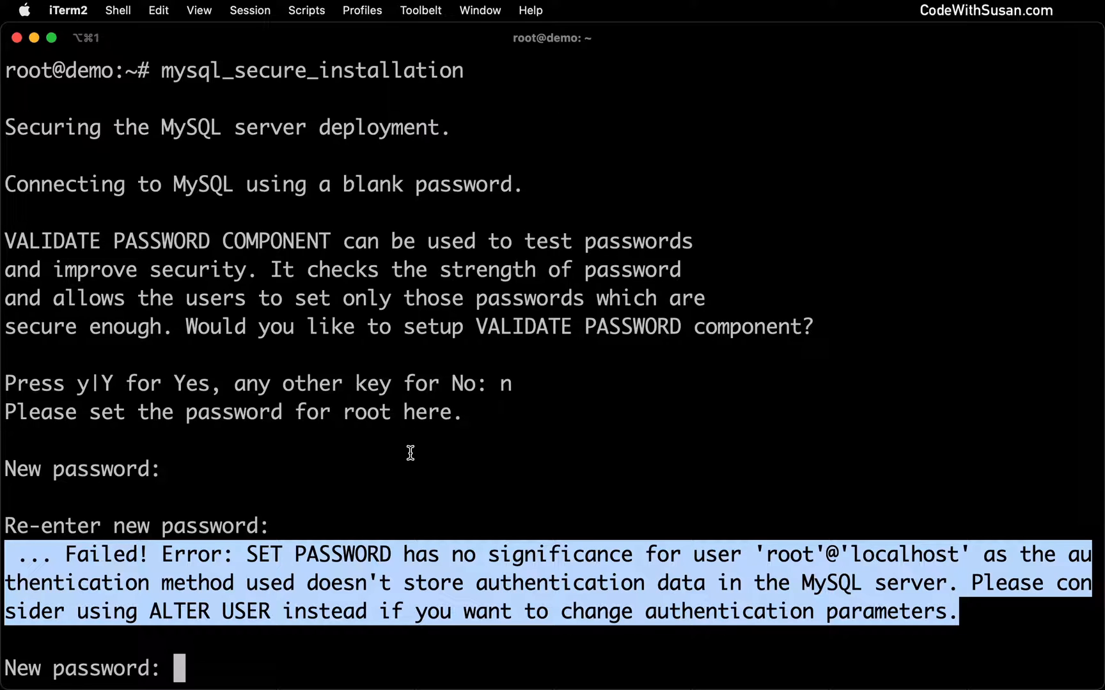
pyautogui.moveTo(268, 475)
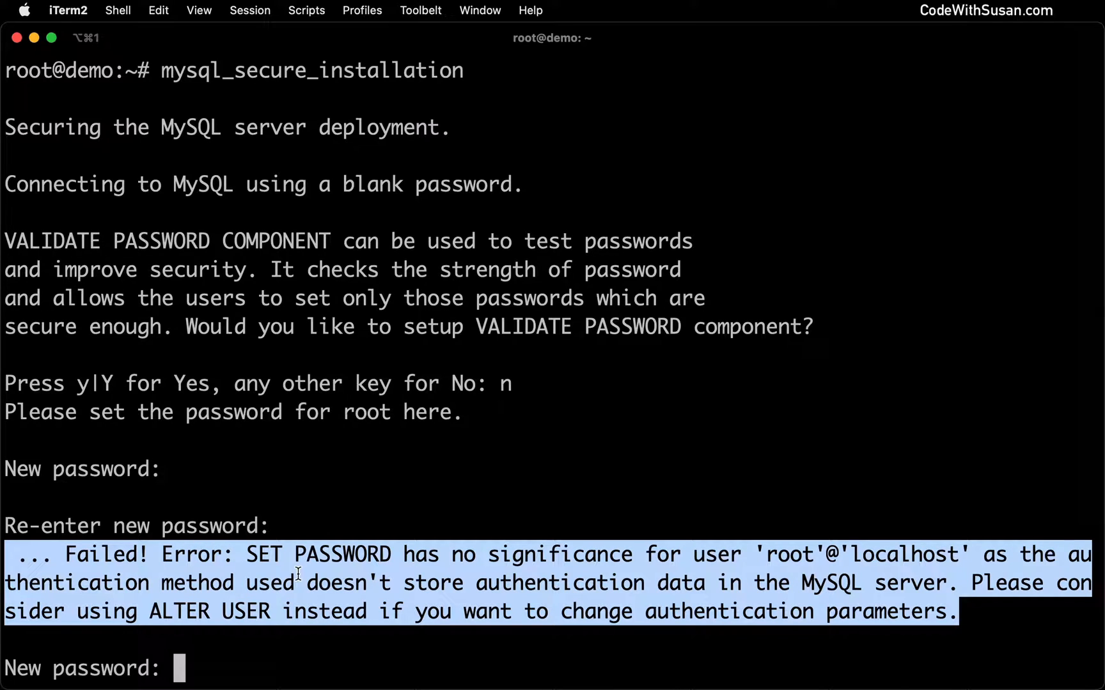
pyautogui.moveTo(758, 554)
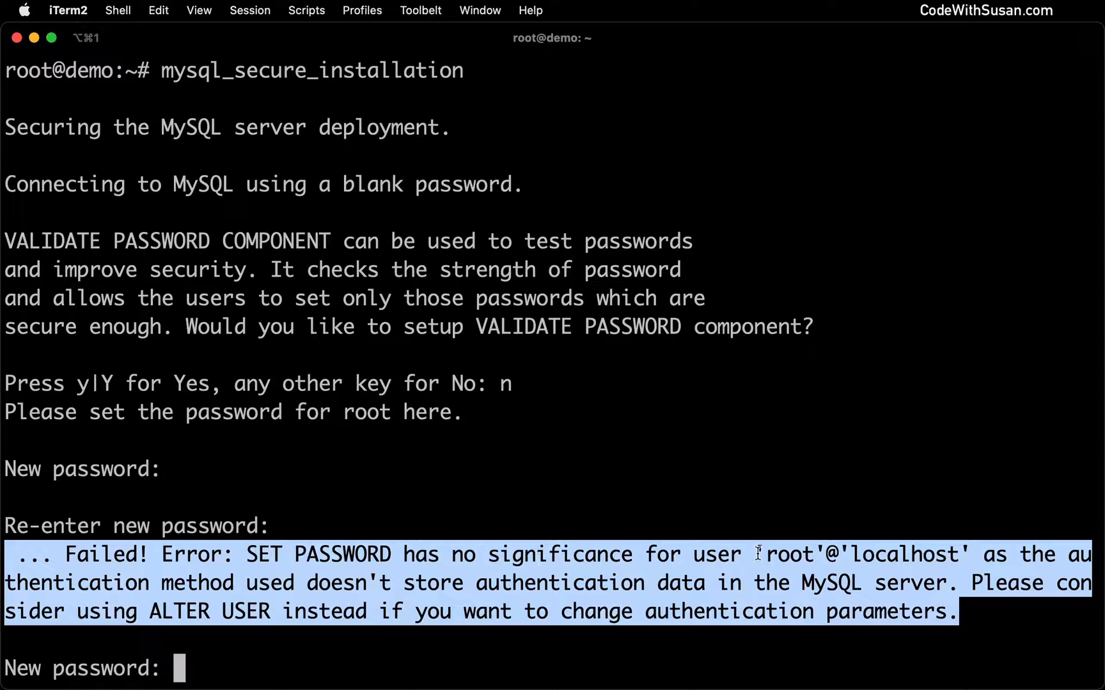
pyautogui.moveTo(748, 463)
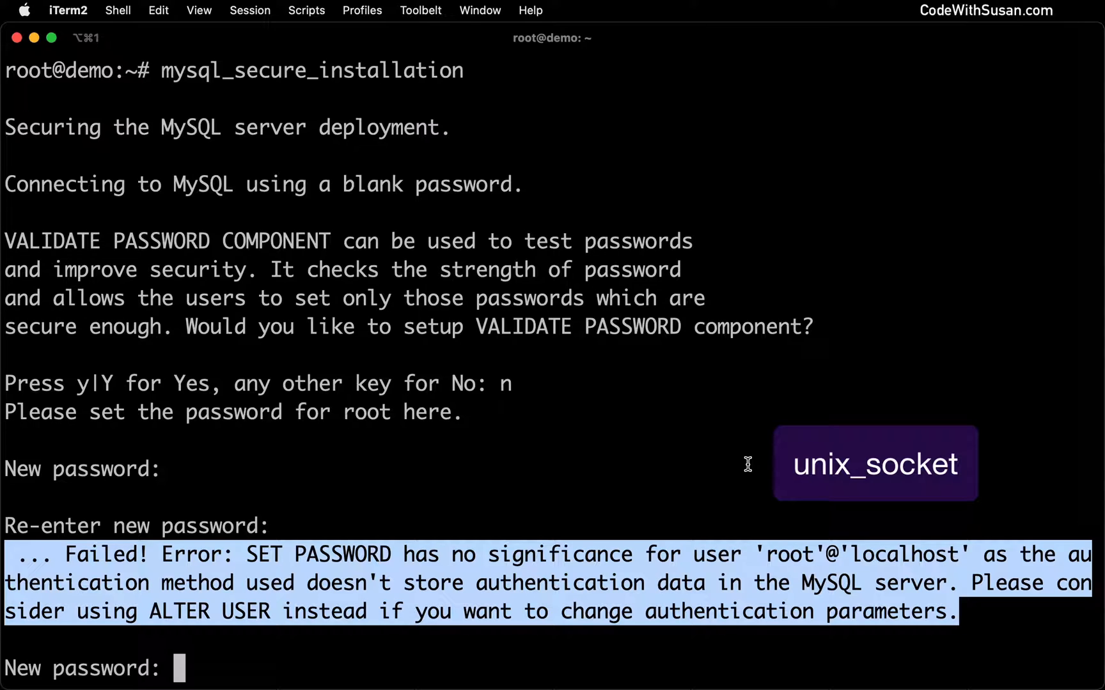
pyautogui.moveTo(522, 56)
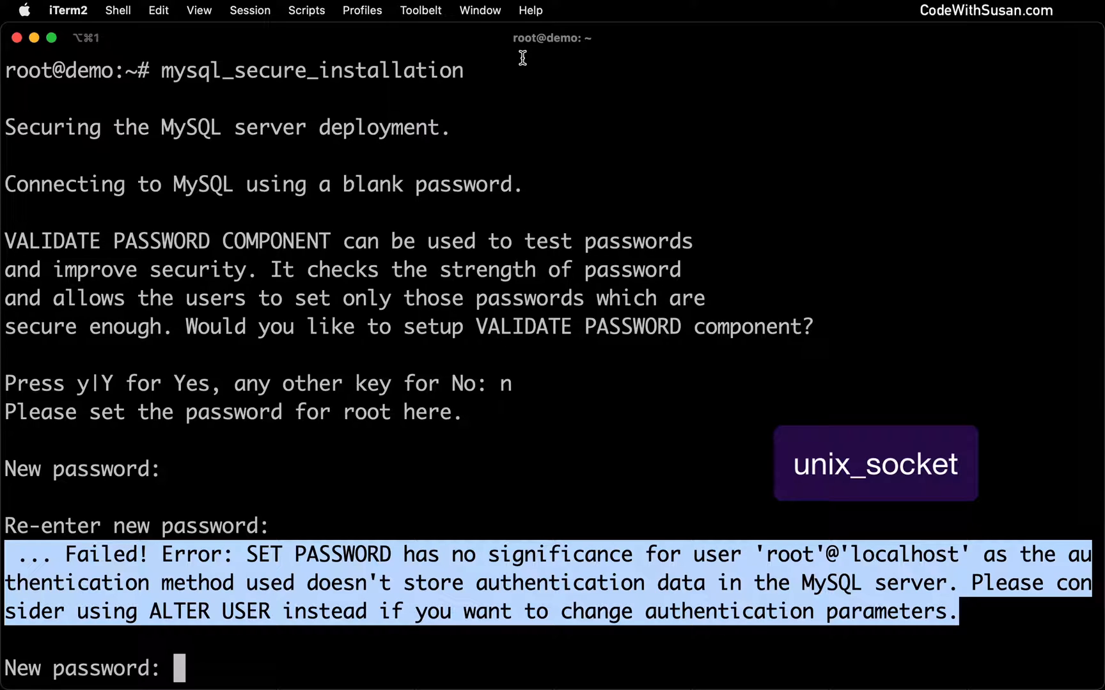
pyautogui.moveTo(526, 71)
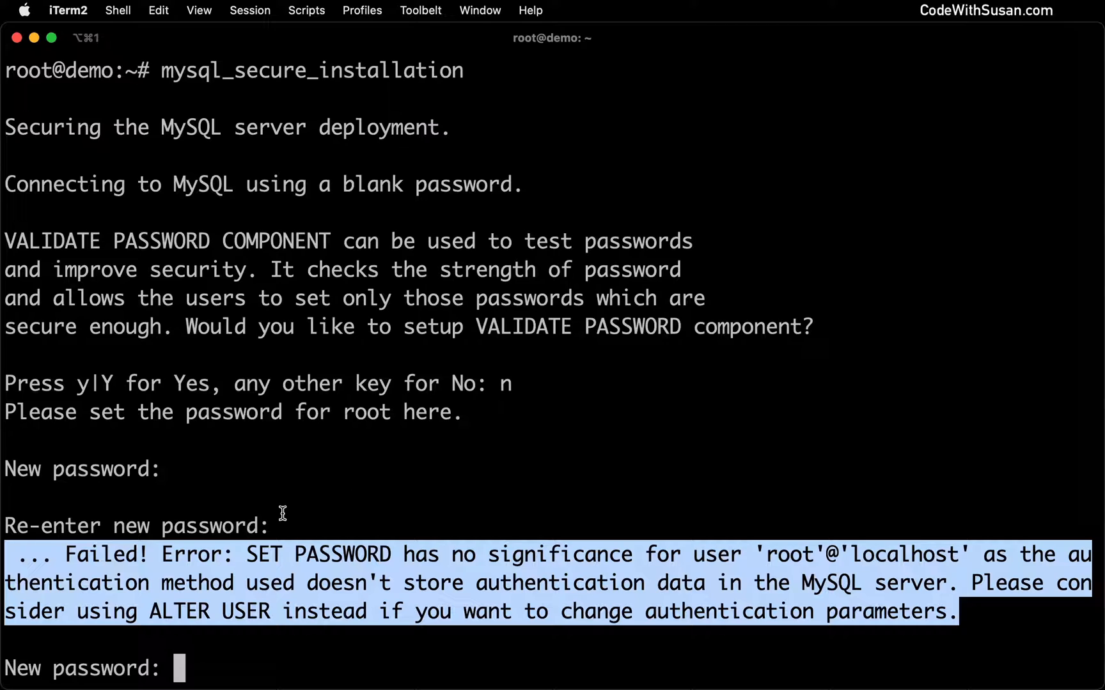
pyautogui.moveTo(352, 512)
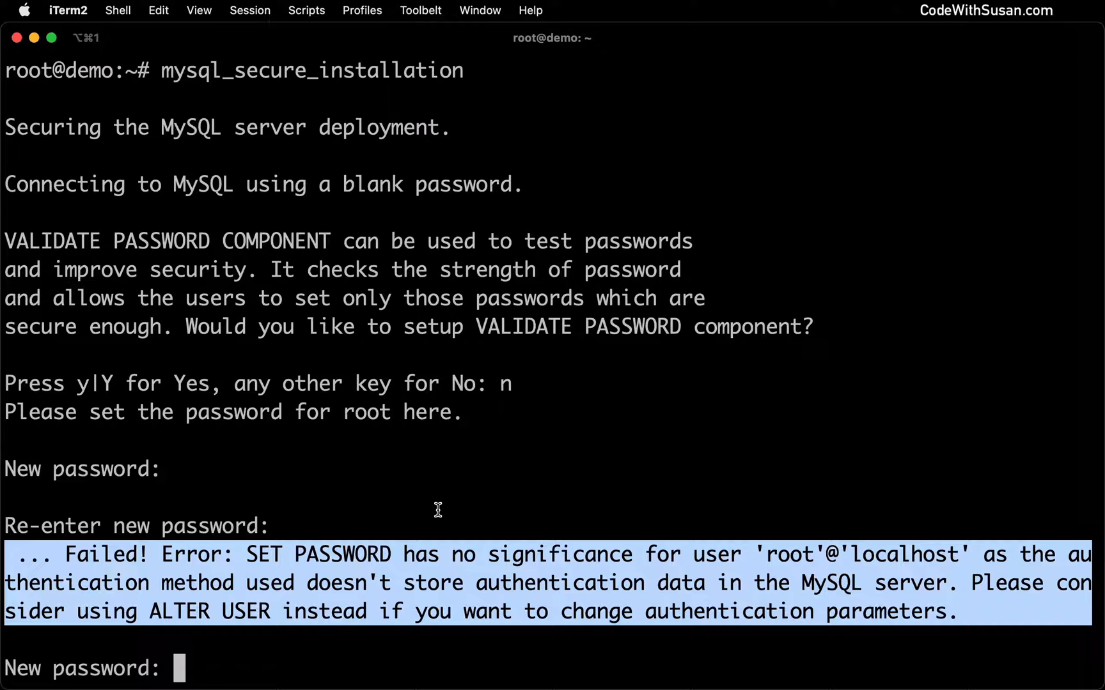
# Start a fresh SSH session to the demo server and move work to that tab
pyautogui.click(828, 38)
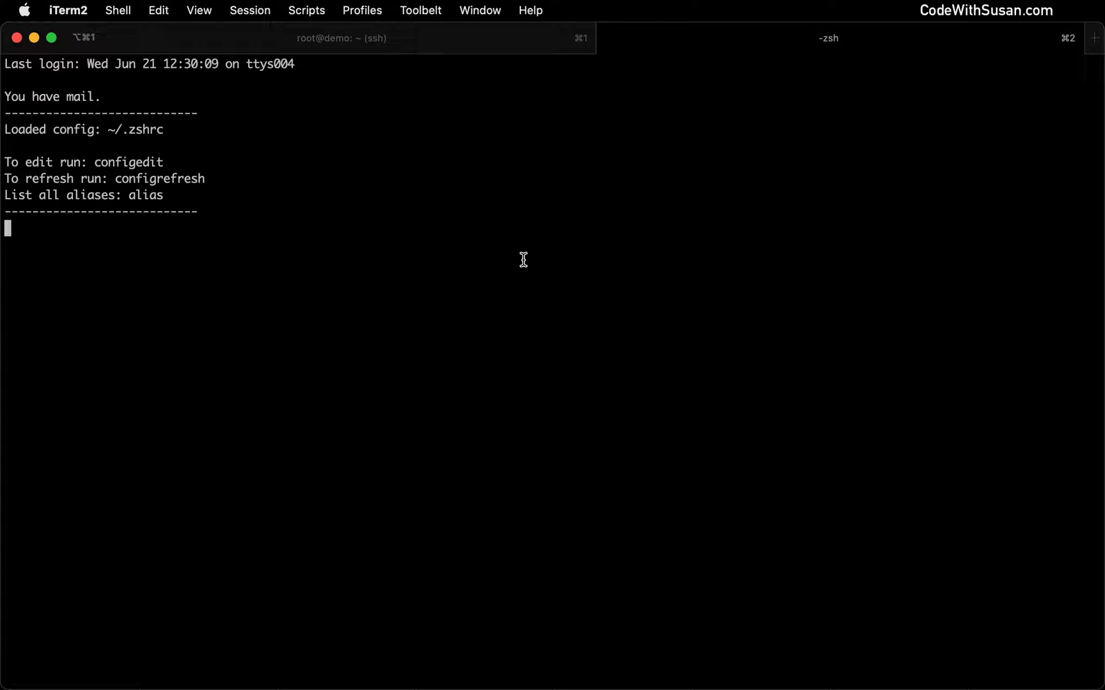
pyautogui.write('ssh dem')
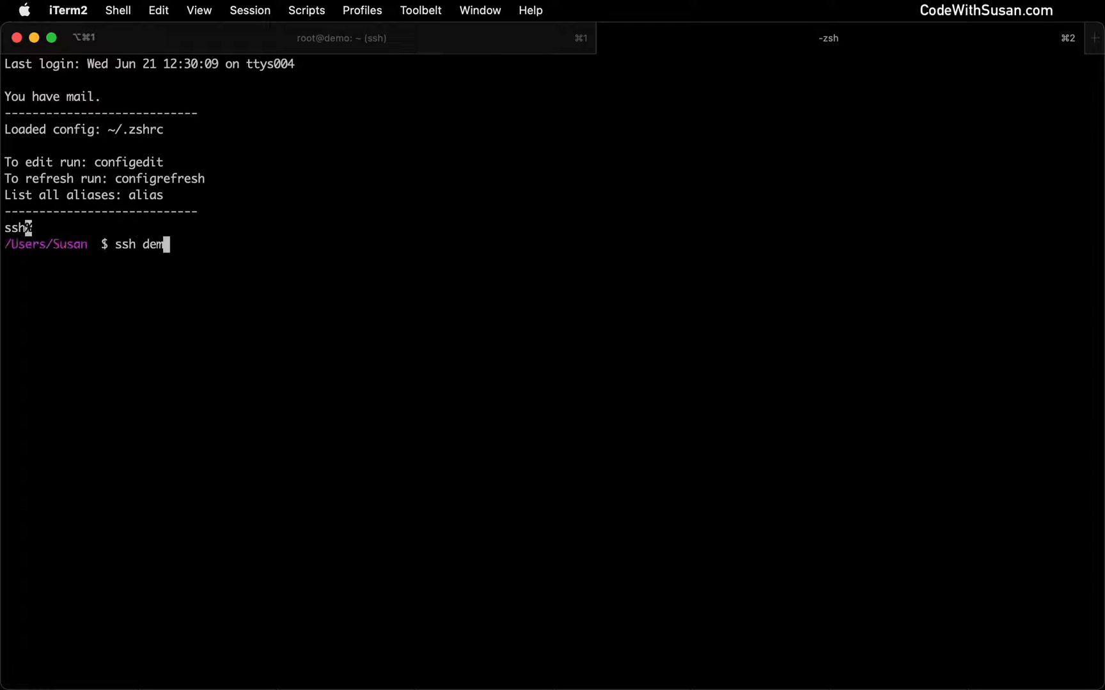
pyautogui.press('Return')
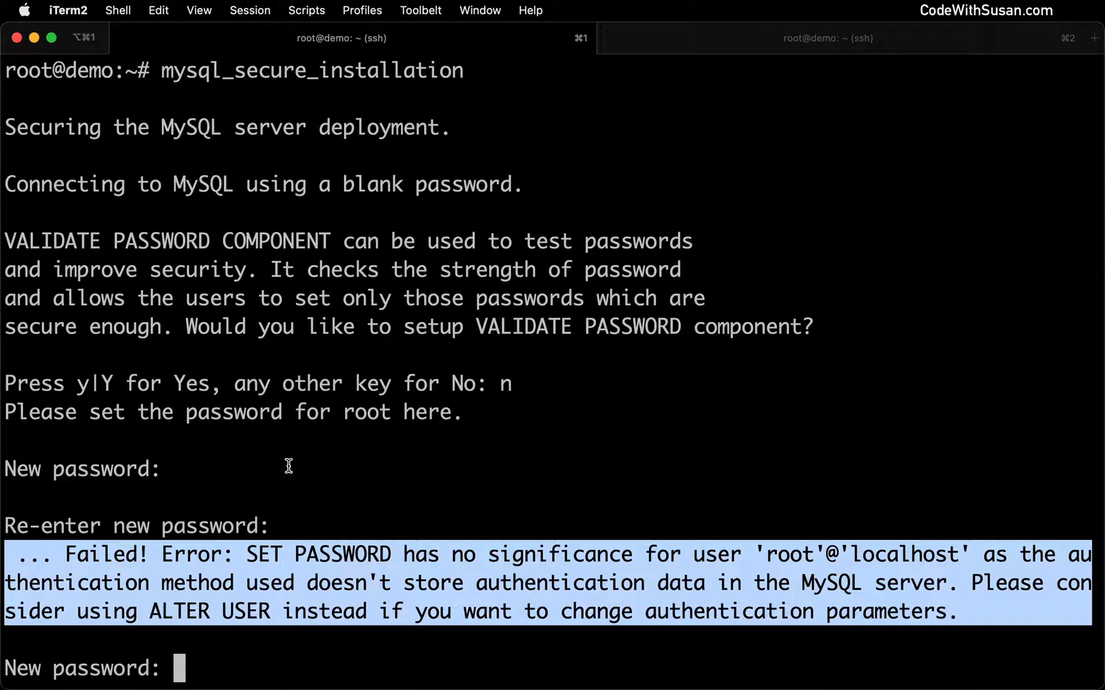
pyautogui.moveTo(352, 557)
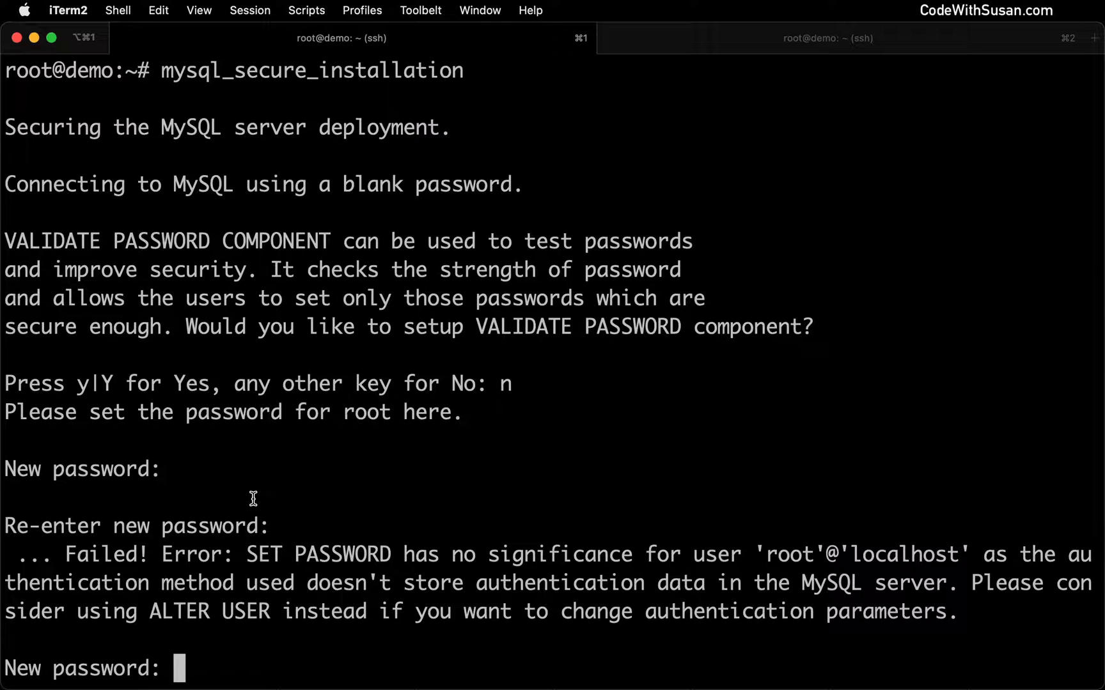
pyautogui.moveTo(274, 459)
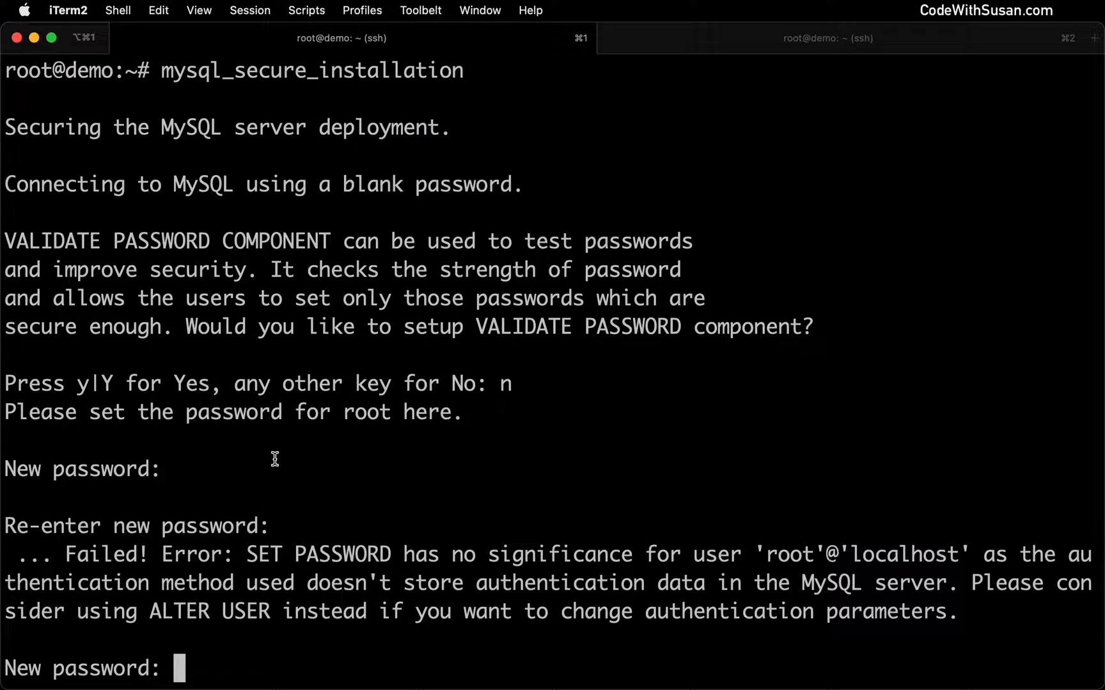
pyautogui.click(828, 39)
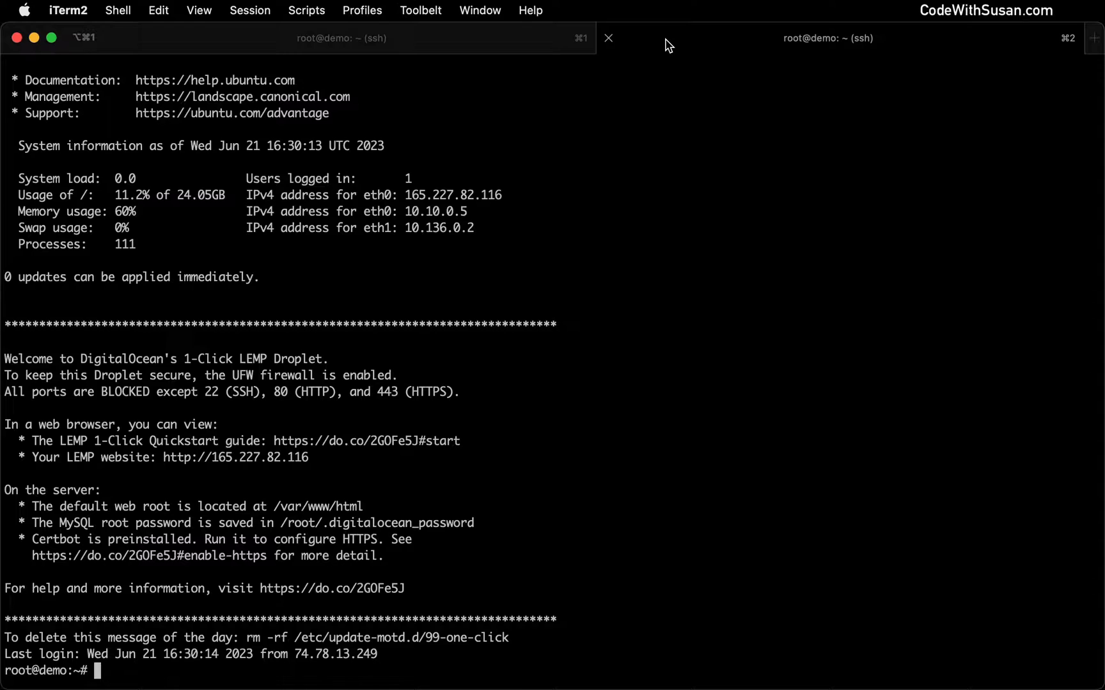
pyautogui.moveTo(266, 600)
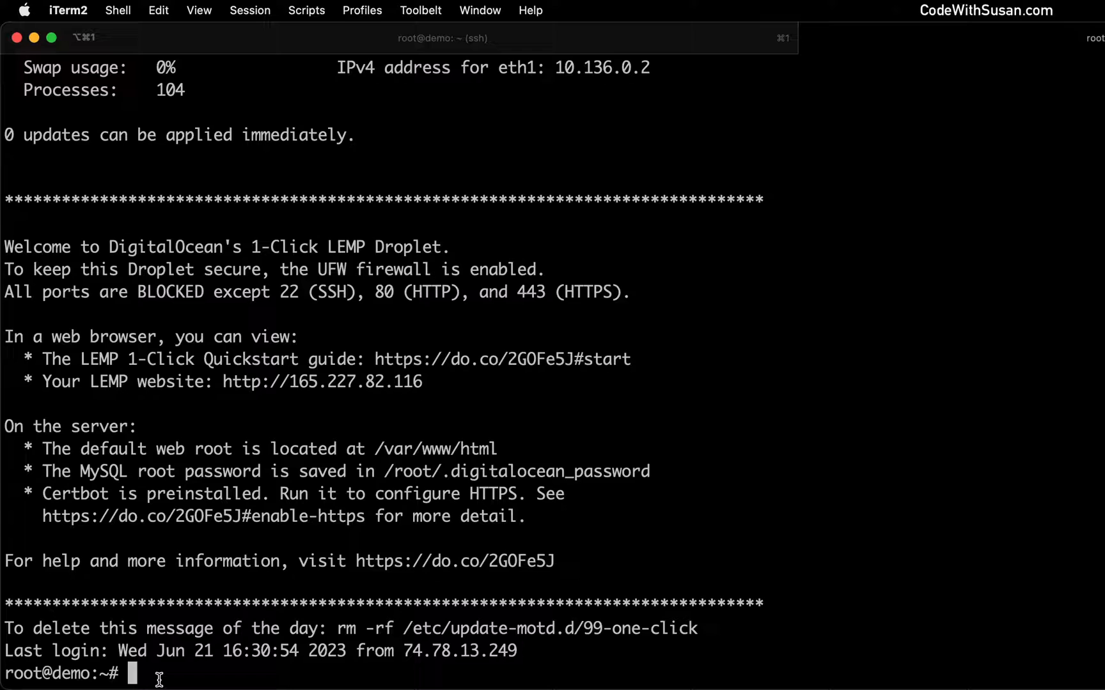
# Enter the MySQL monitor as root with sudo mysql, no password asked
pyautogui.write('sudo m')
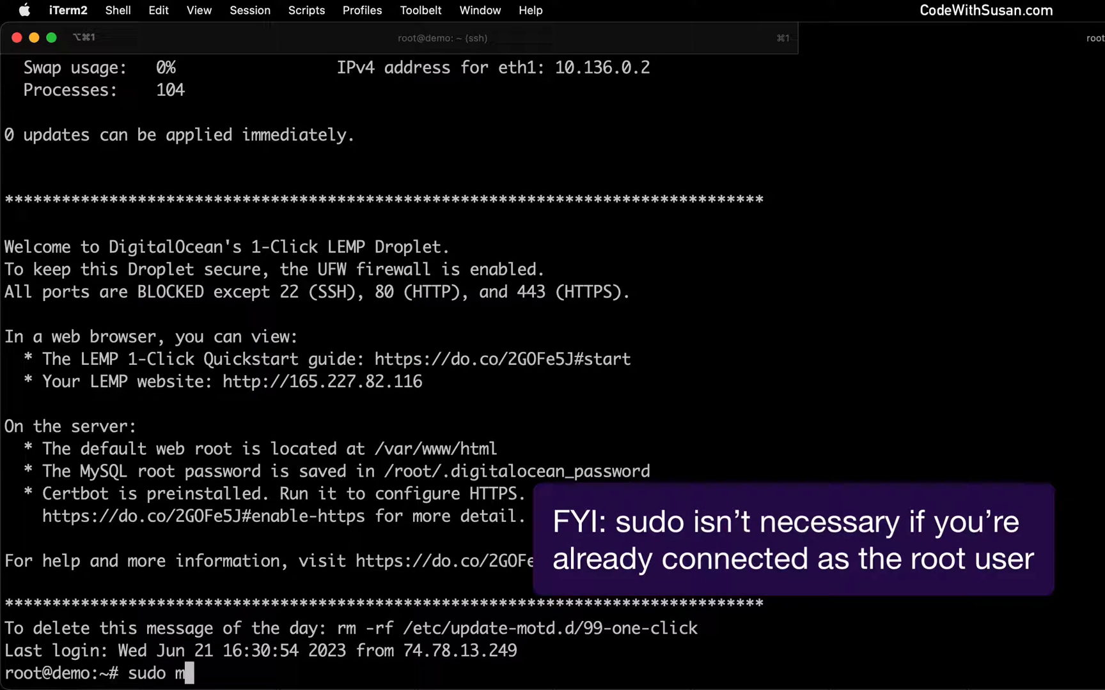
pyautogui.press('Return')
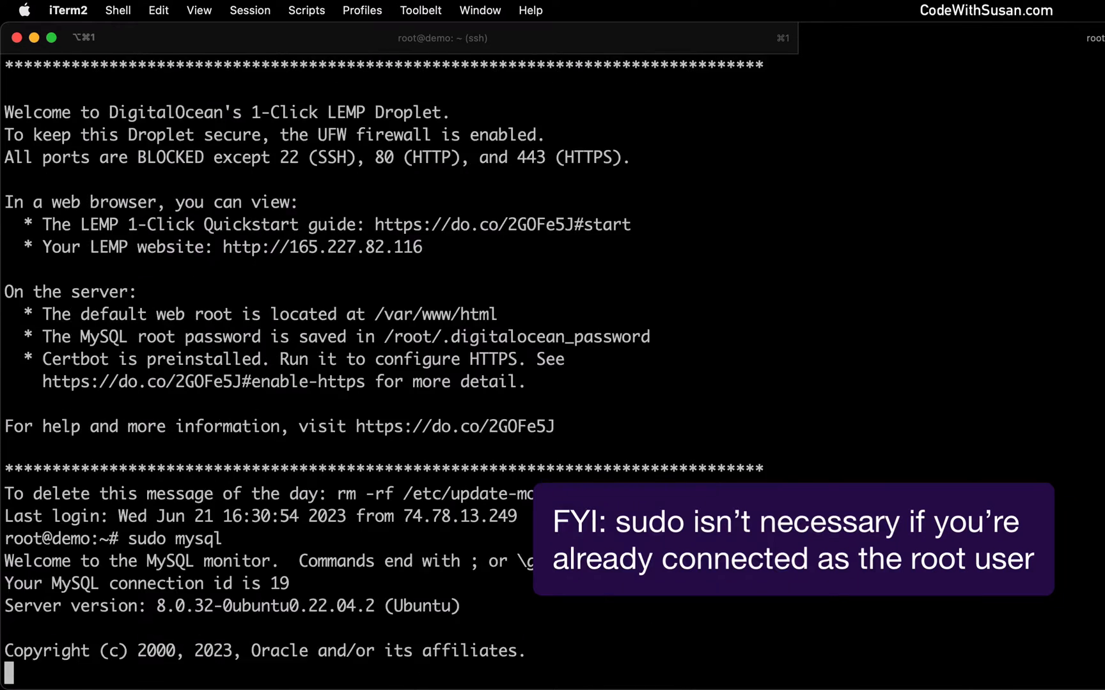
pyautogui.scroll(-3)
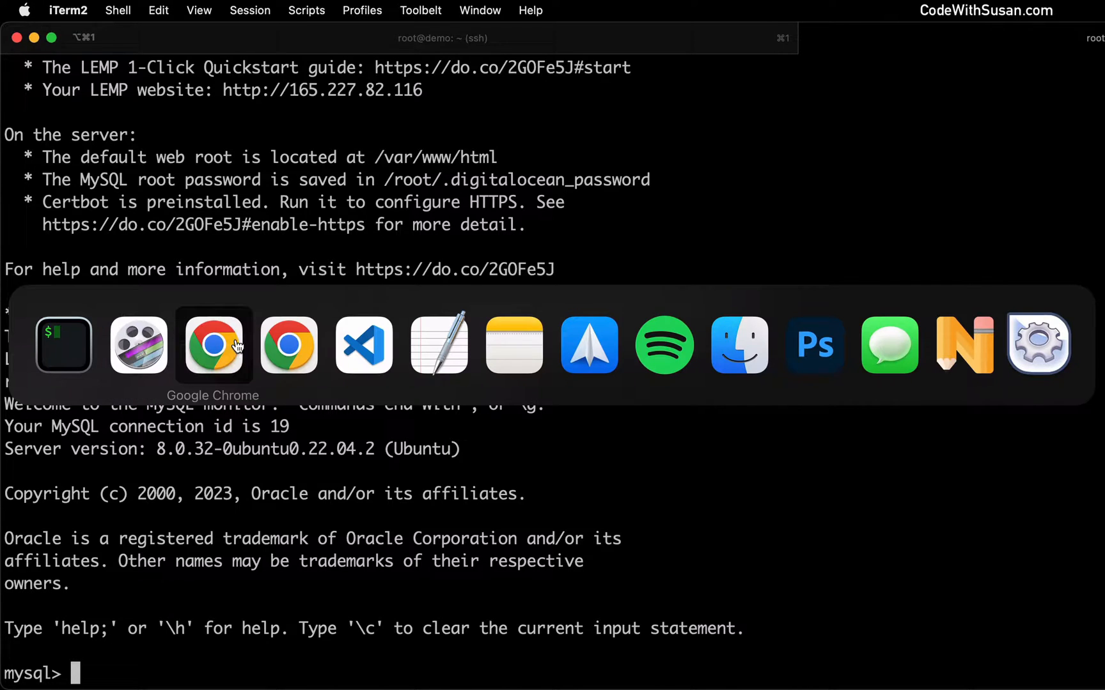
# Bring up the troubleshooting notes scrolled to the ALTER USER solution
pyautogui.click(214, 344)
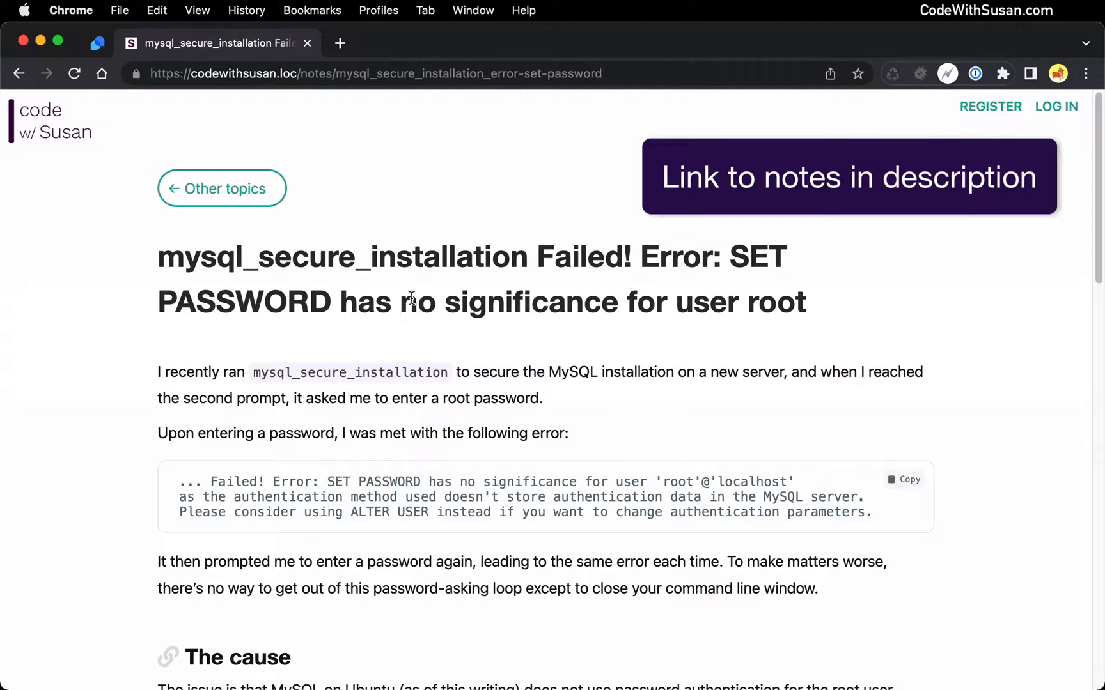
pyautogui.scroll(-3)
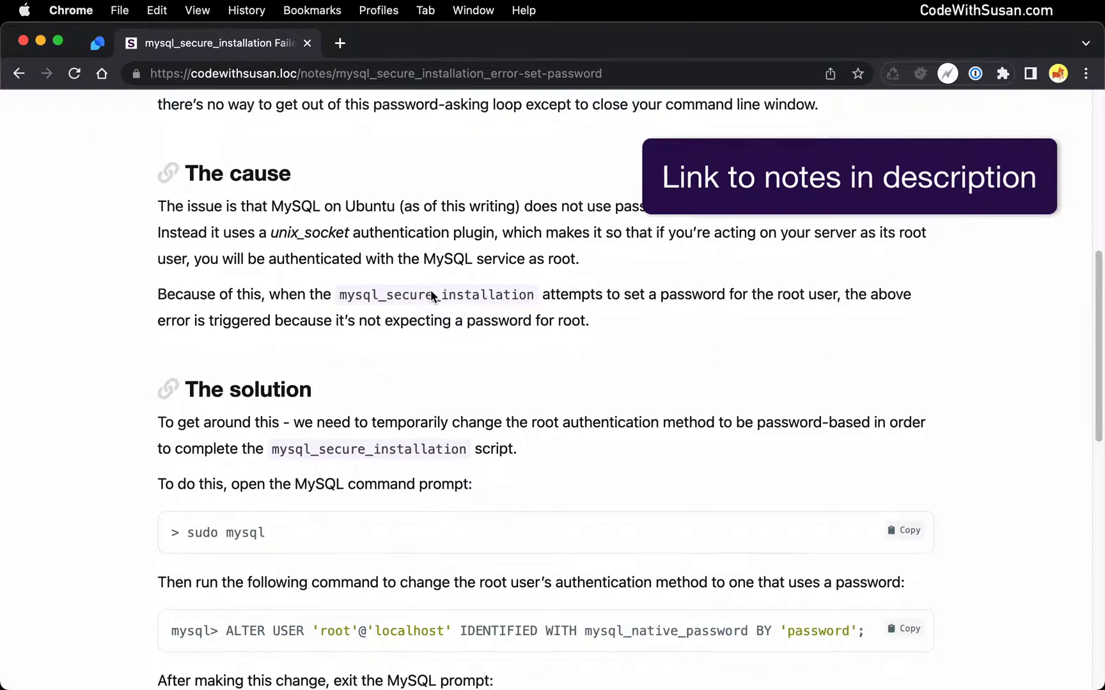
pyautogui.scroll(-3)
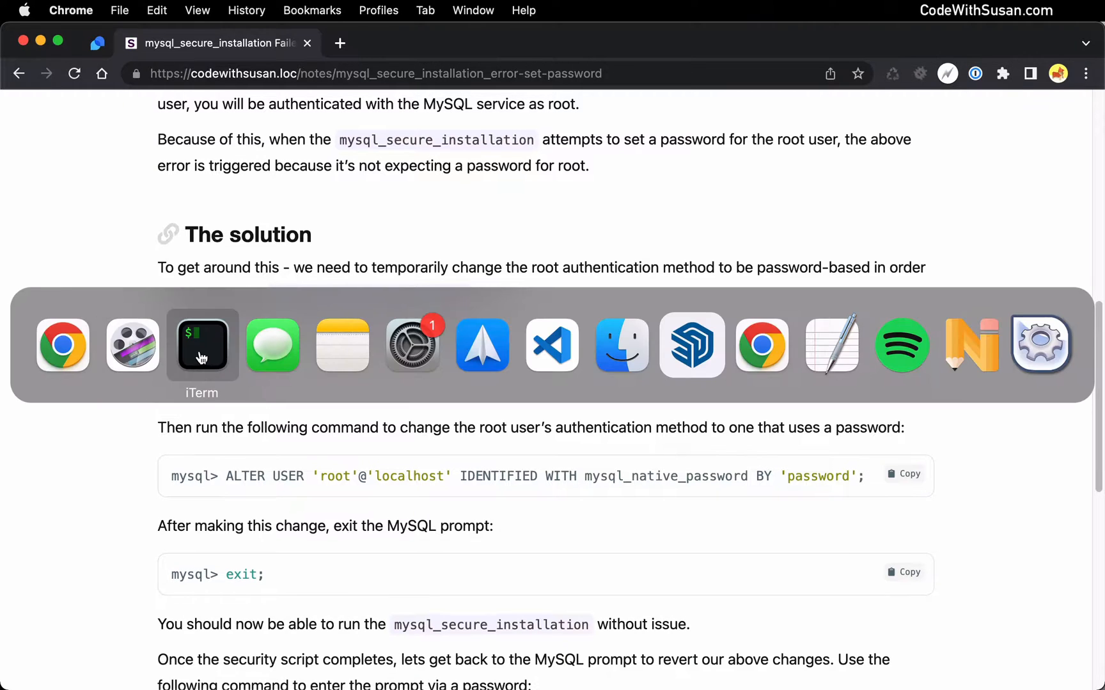
pyautogui.click(202, 346)
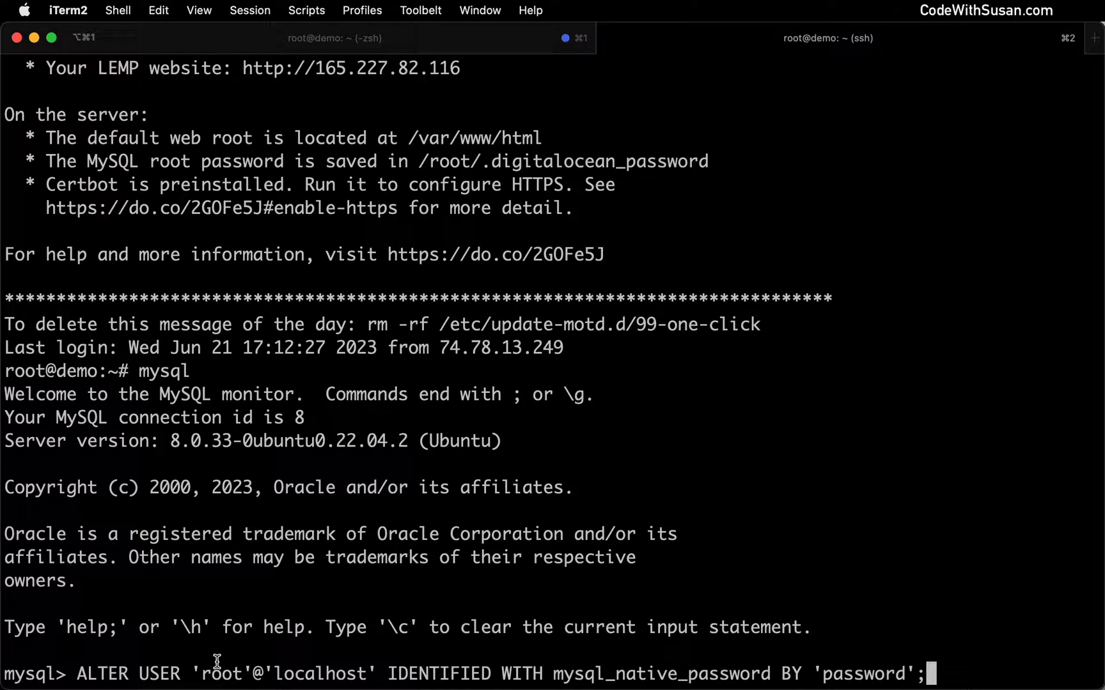
pyautogui.doubleClick(222, 674)
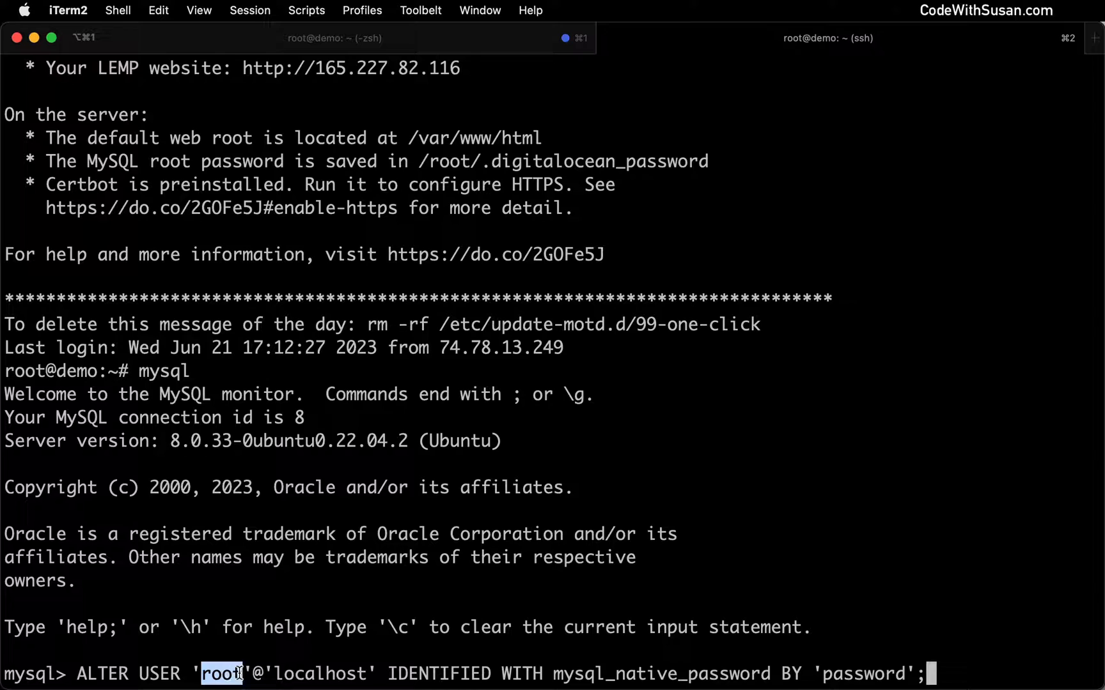
pyautogui.doubleClick(645, 674)
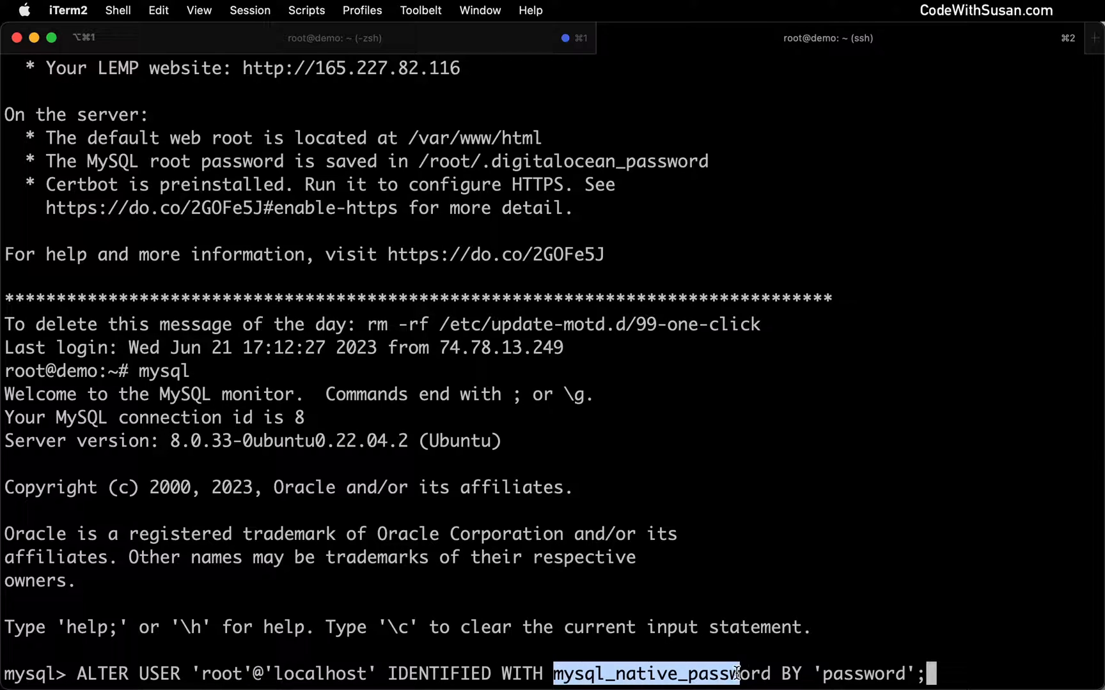
pyautogui.doubleClick(846, 674)
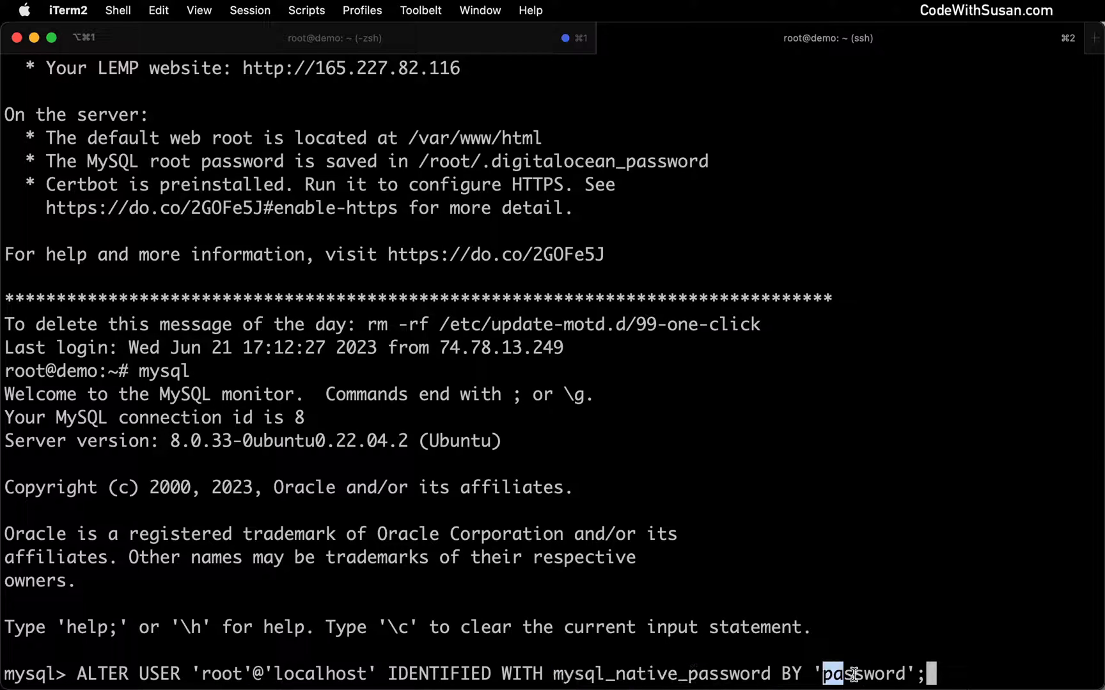
pyautogui.doubleClick(863, 675)
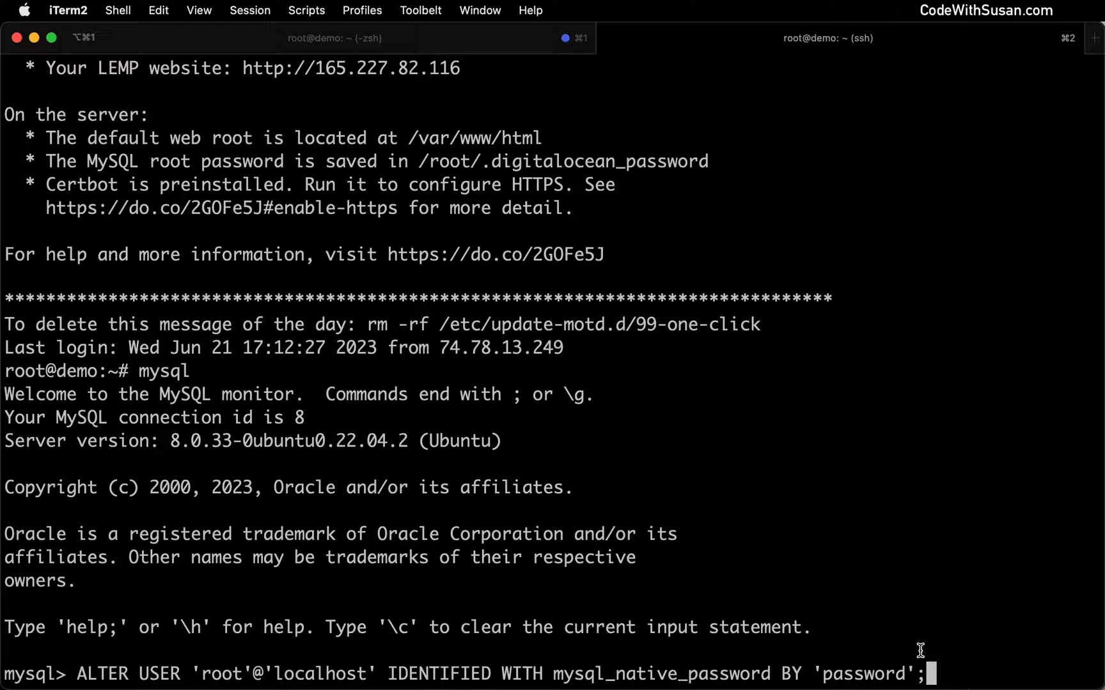
pyautogui.press('Return')
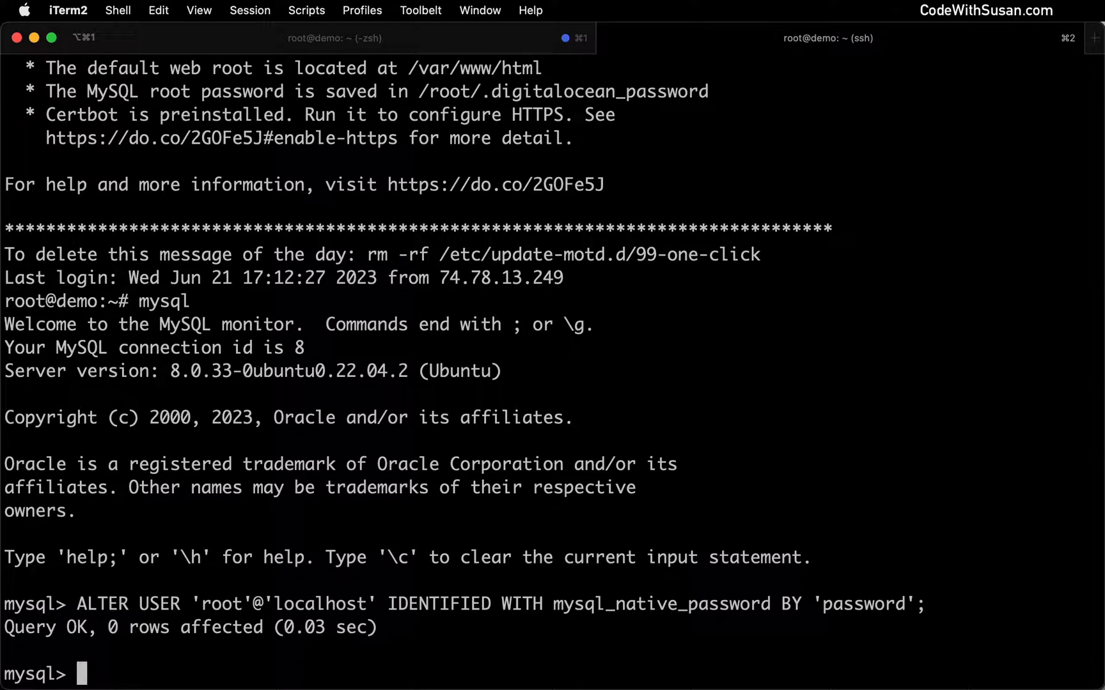
# Leave the MySQL monitor with exit; back to the server shell
pyautogui.write('exit;')
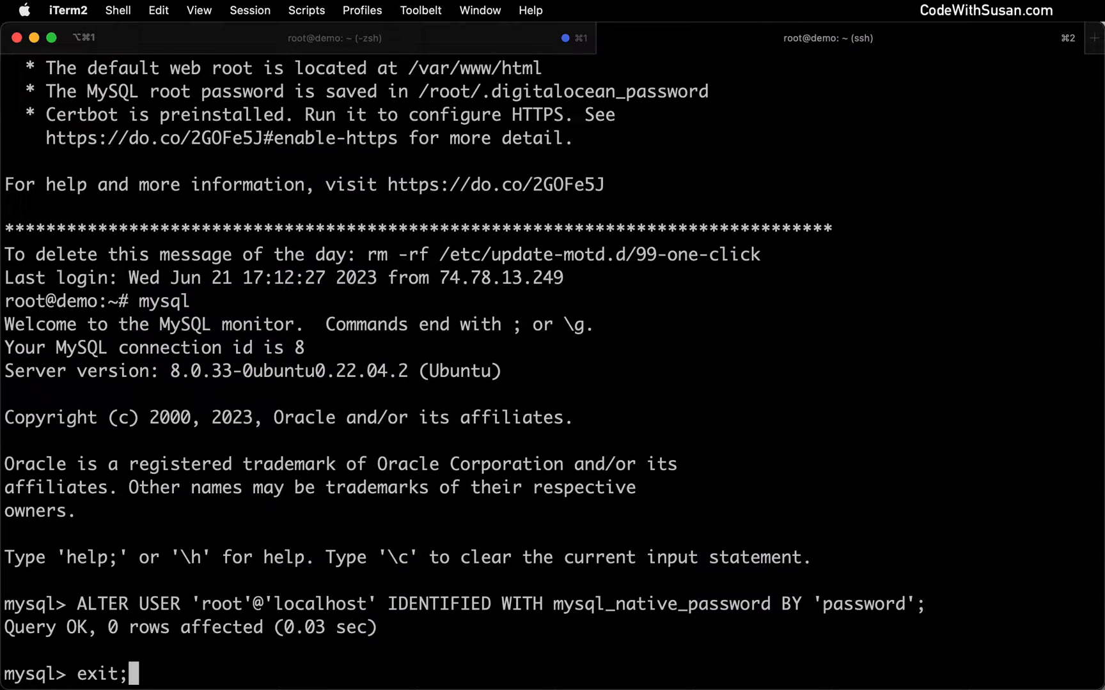
pyautogui.press('Return')
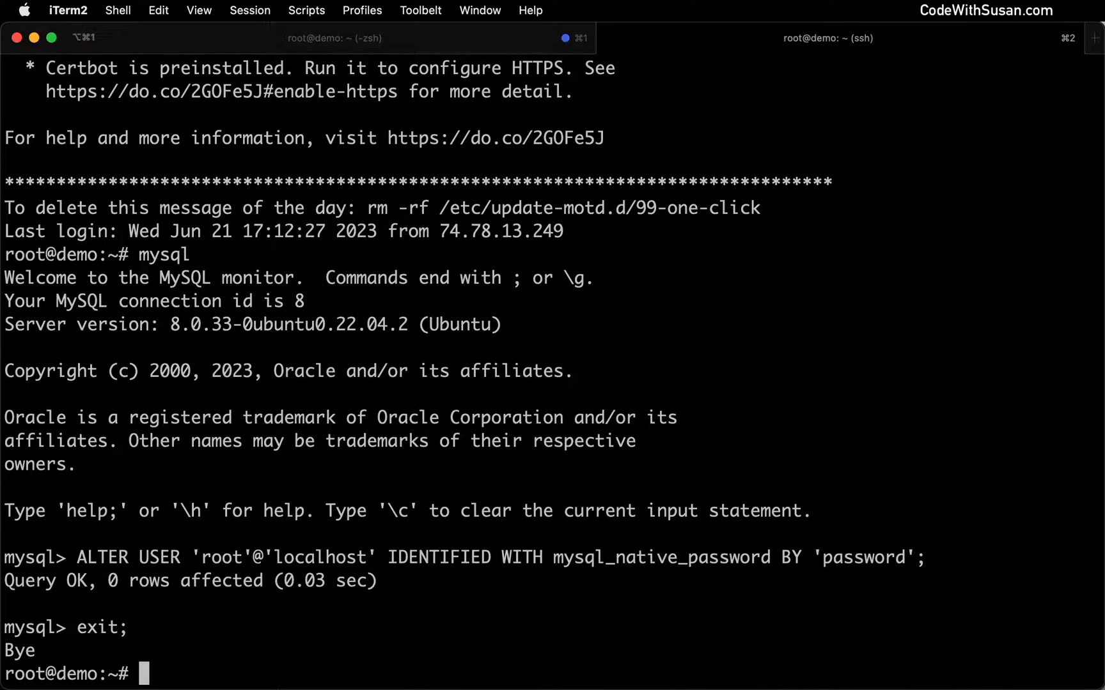
# Launch mysql_secure_installation and submit the existing root password
pyautogui.write('mysql_secure_installation')
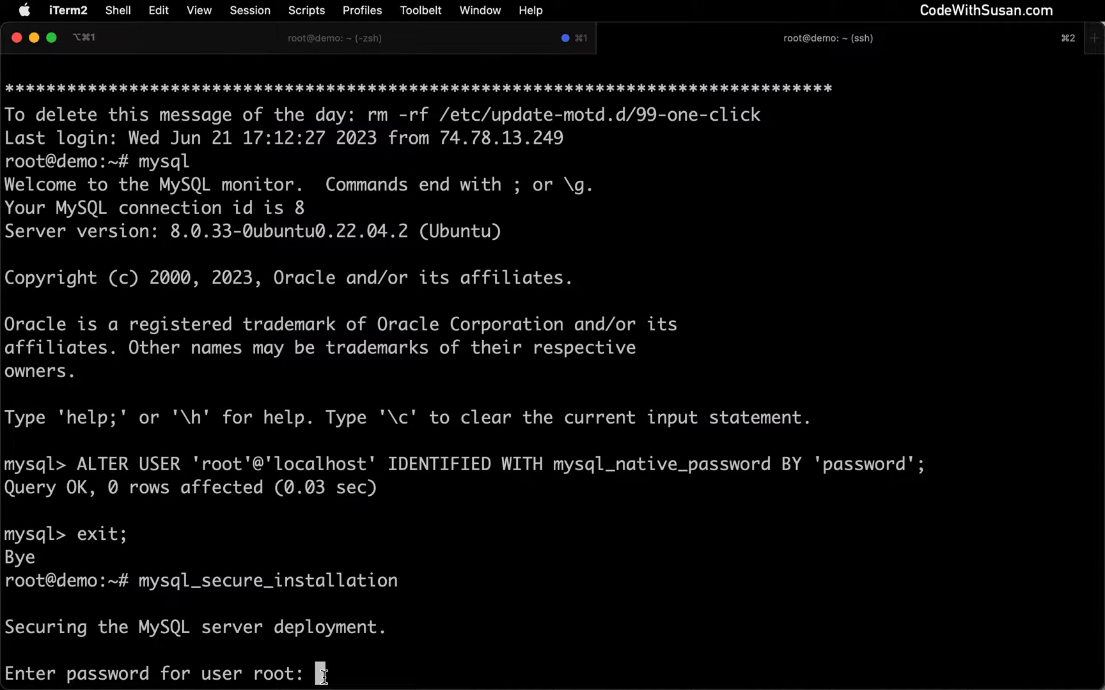
pyautogui.moveTo(858, 511)
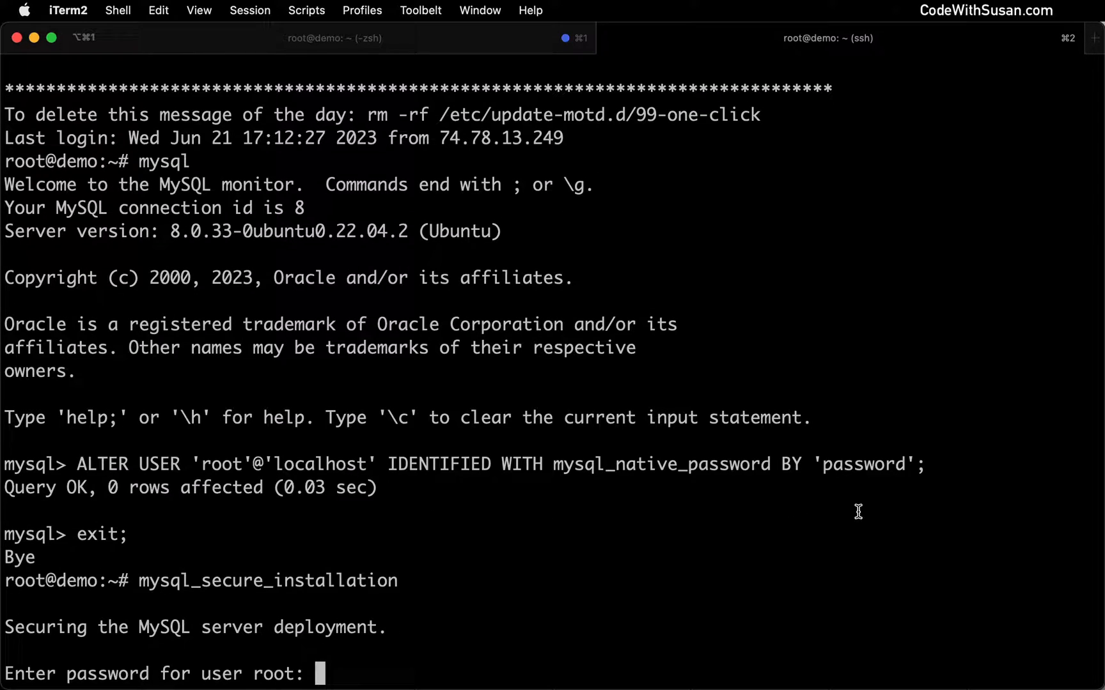
pyautogui.moveTo(896, 459)
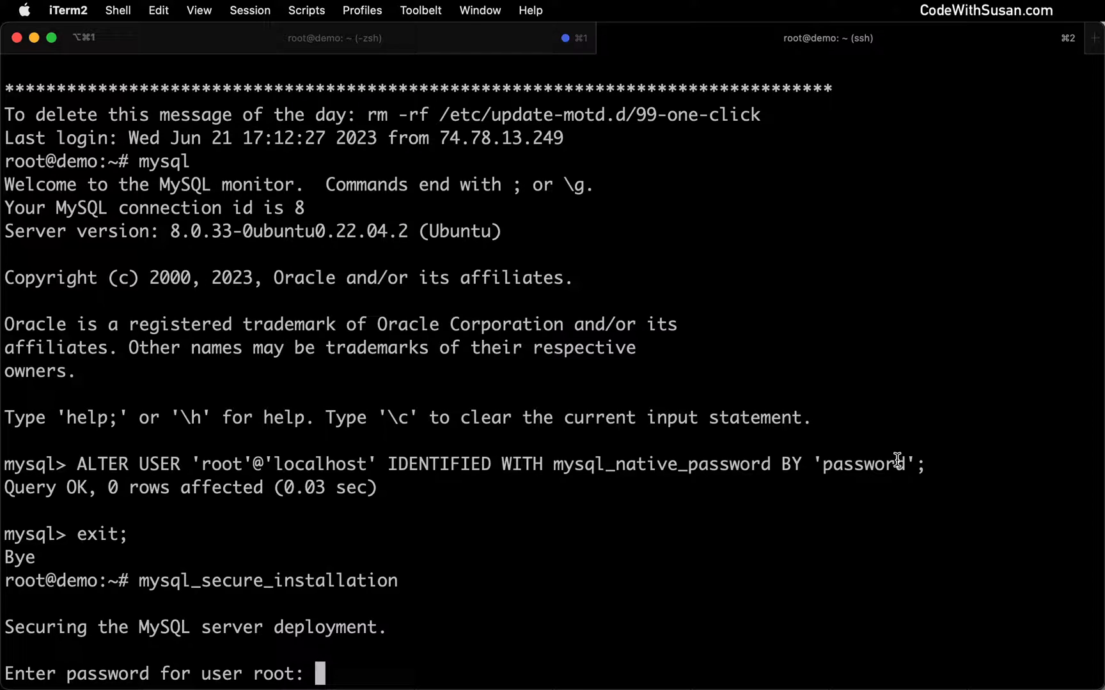
pyautogui.press('Return')
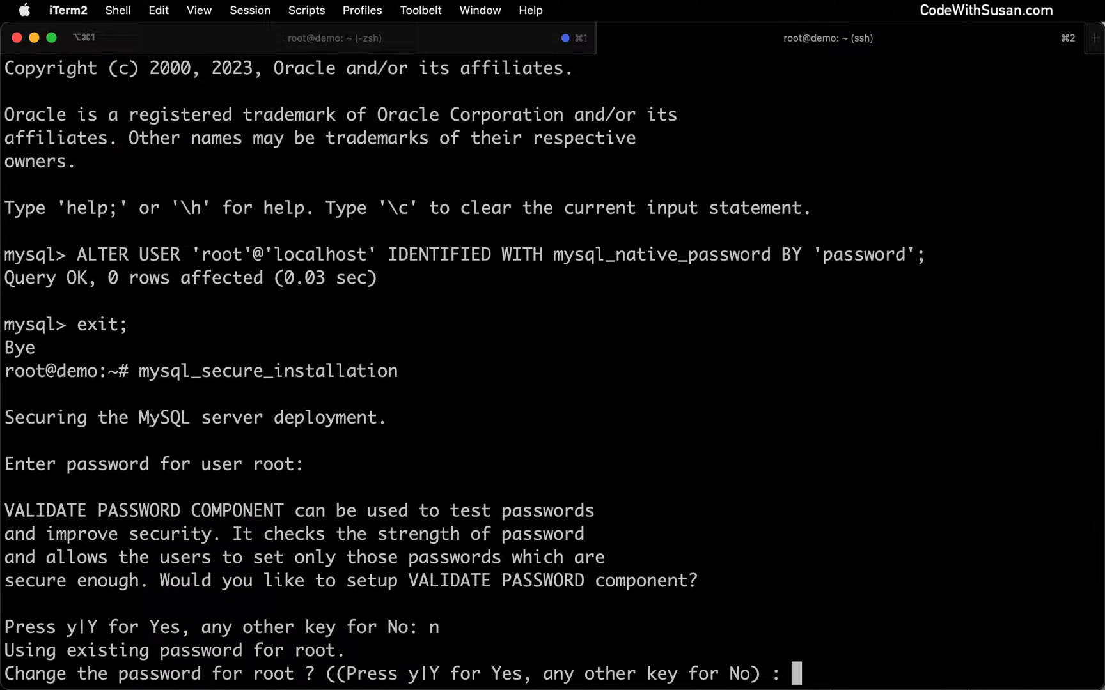
pyautogui.moveTo(830, 674)
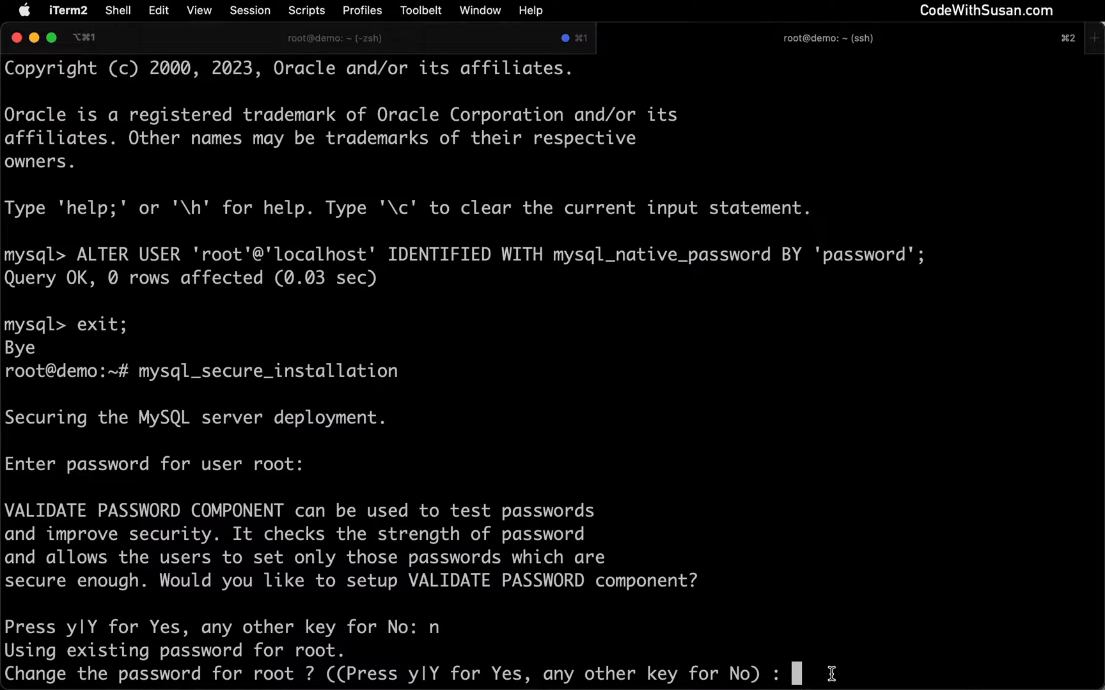
# Decline changing root's password in the security script
pyautogui.write('n')
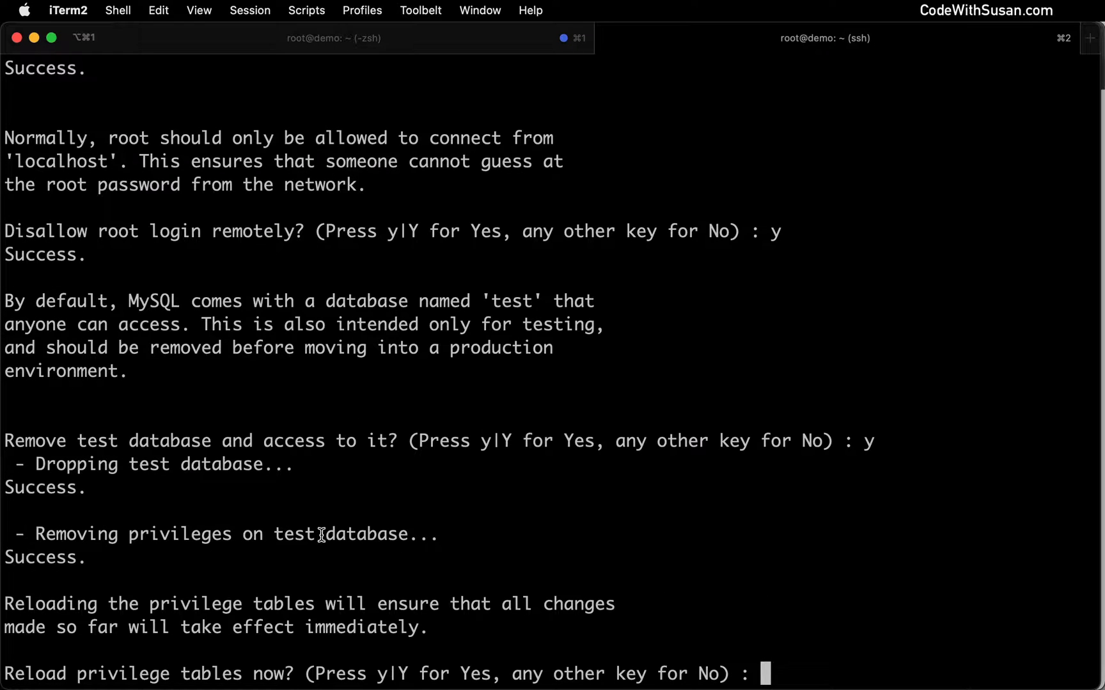
pyautogui.moveTo(25, 530)
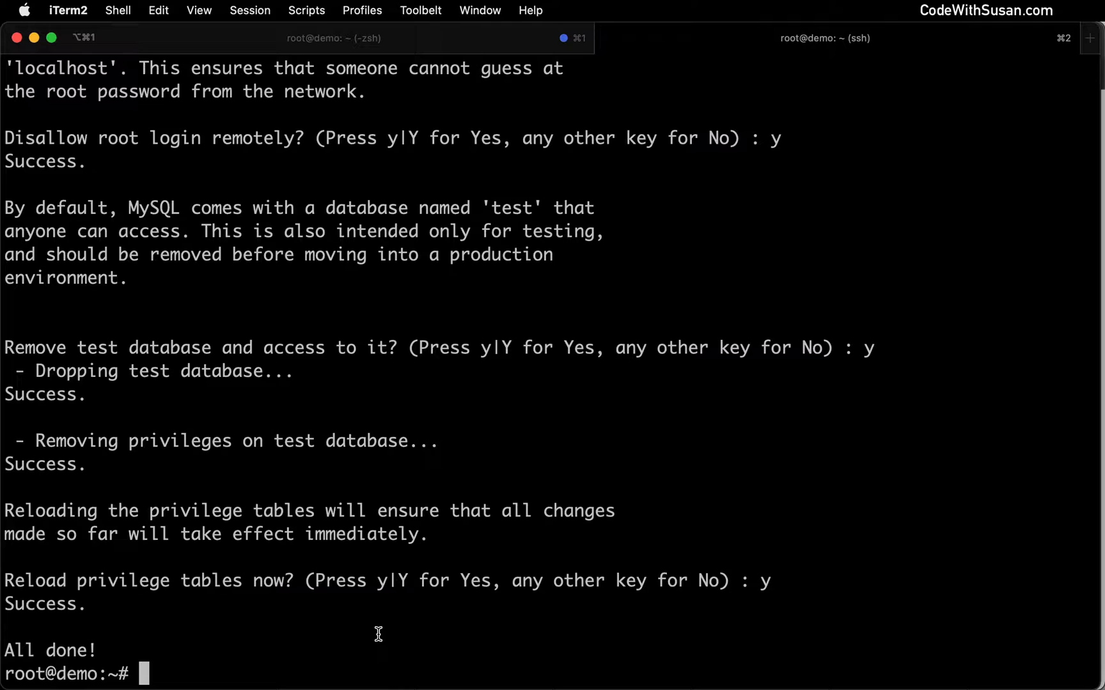
pyautogui.moveTo(298, 677)
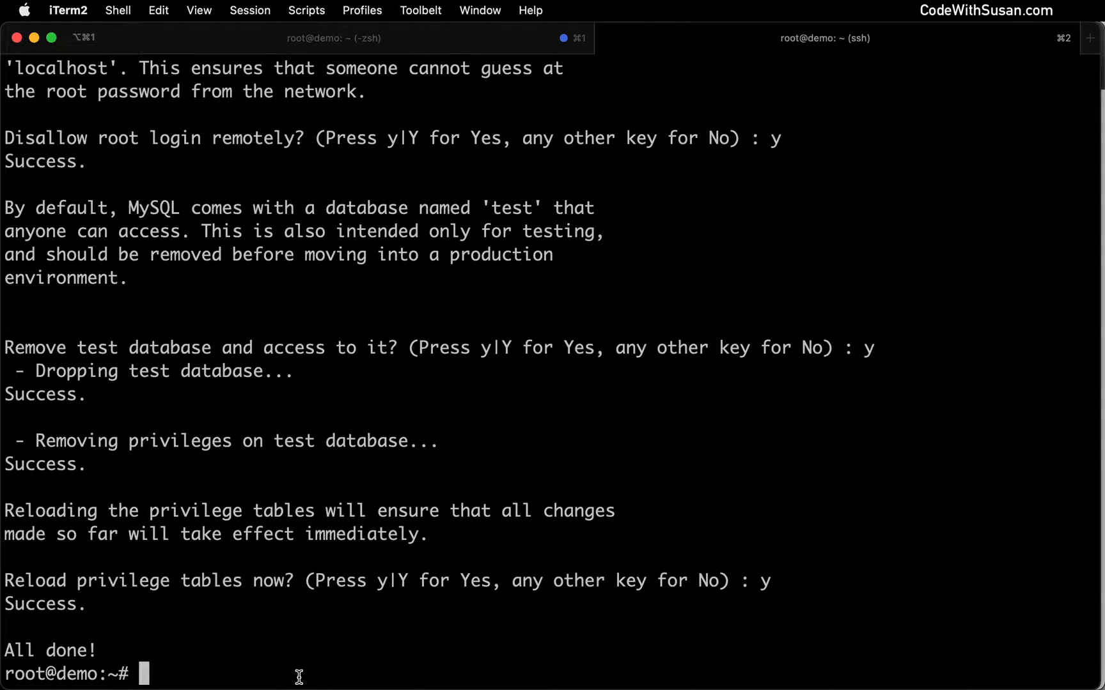
# Log back into MySQL with mysql -u root -p and the root password
pyautogui.write('mysql')
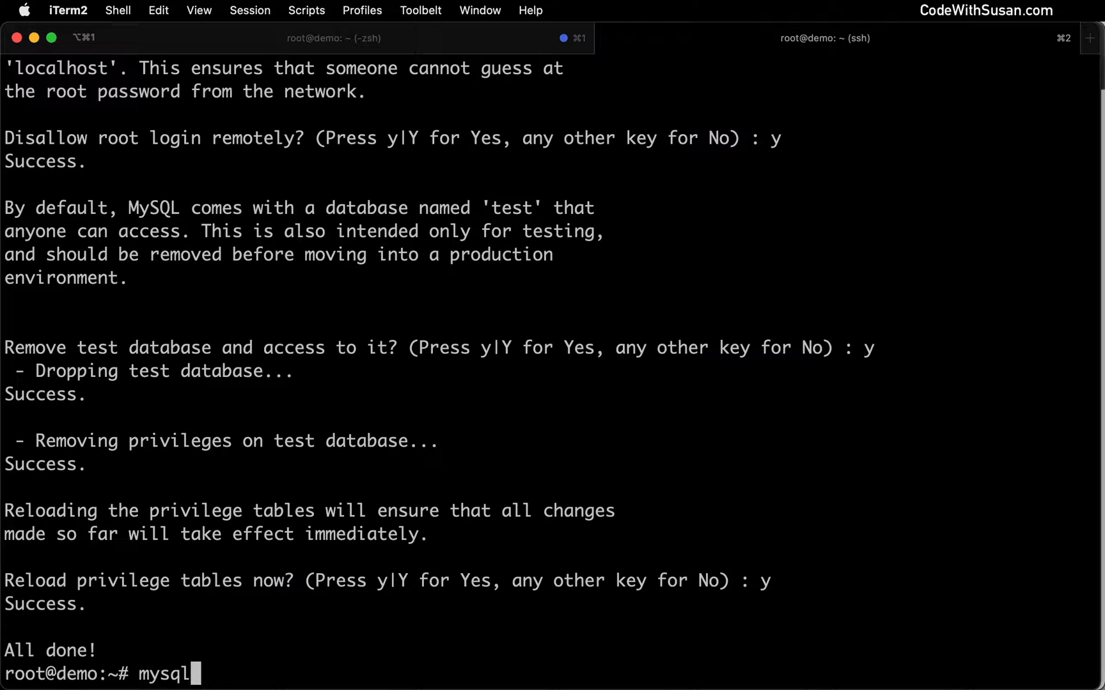
pyautogui.write('-u ro')
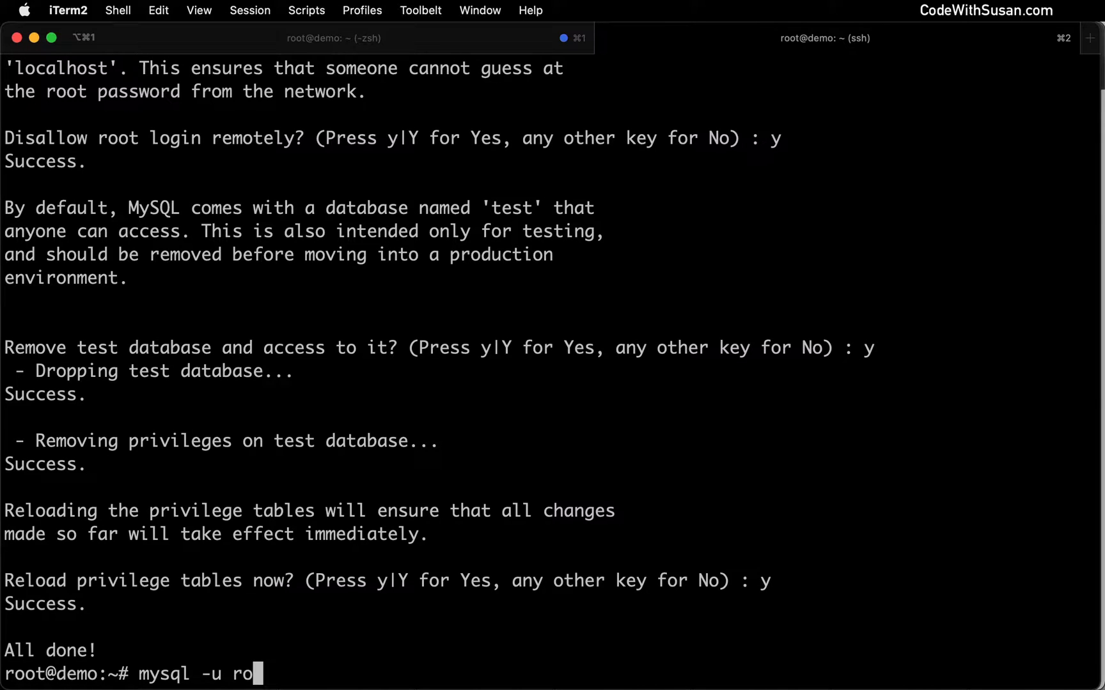
pyautogui.write('ot -')
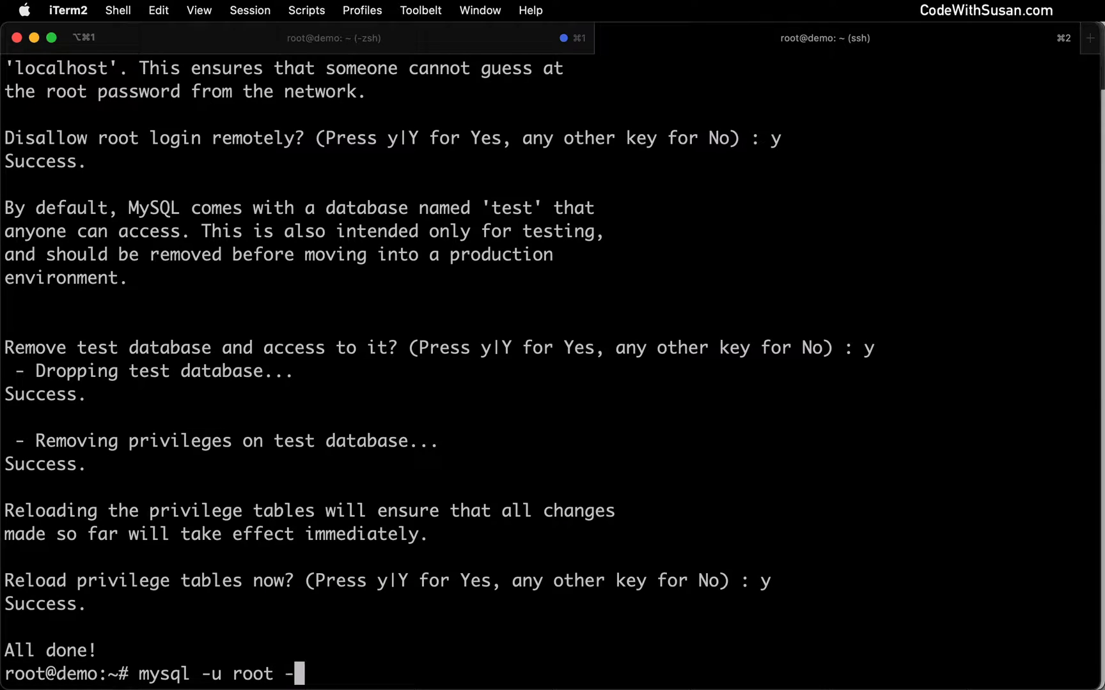
pyautogui.write('p')
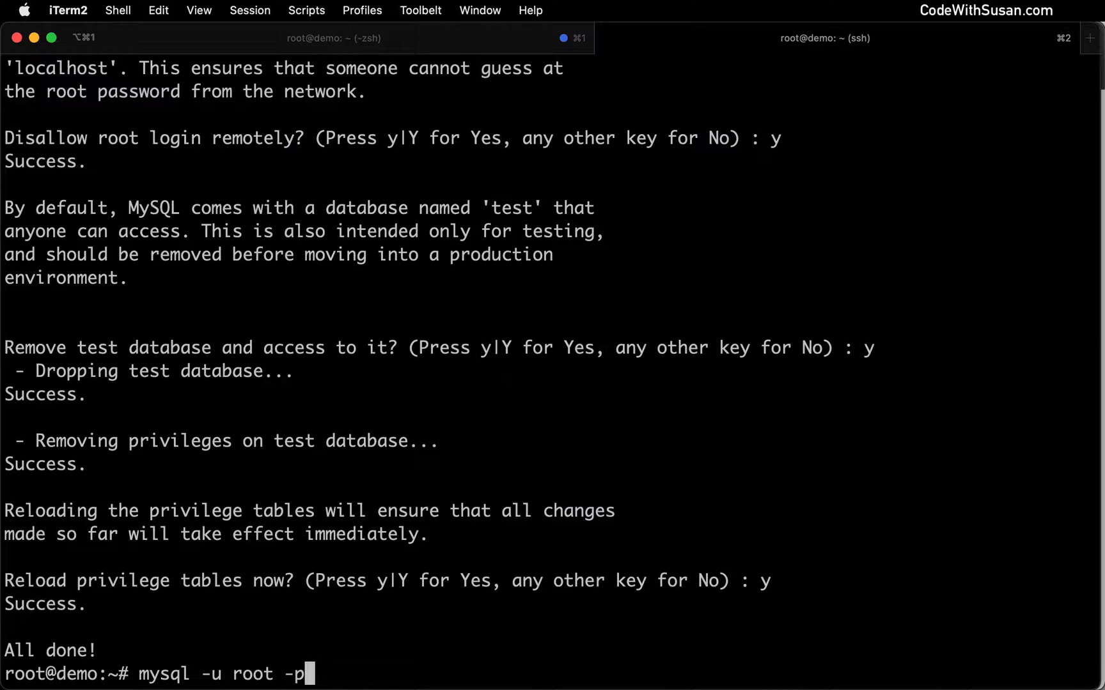
pyautogui.press('Return')
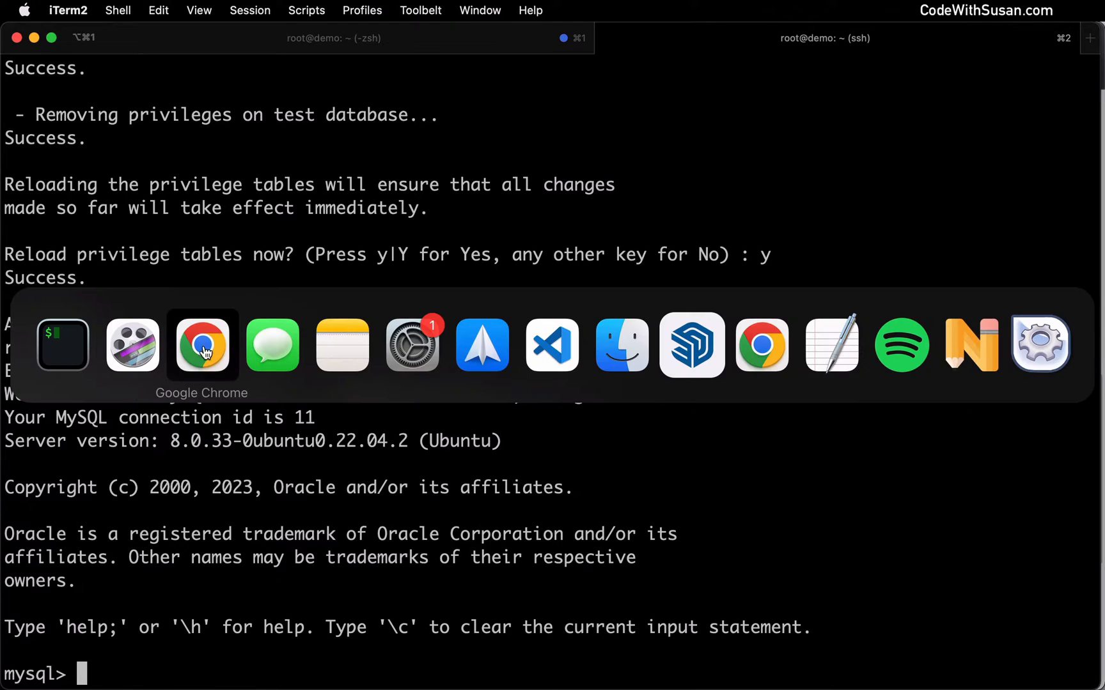
# Copy the ALTER USER ... IDENTIFIED WITH auth_socket; command from the notes
pyautogui.click(202, 344)
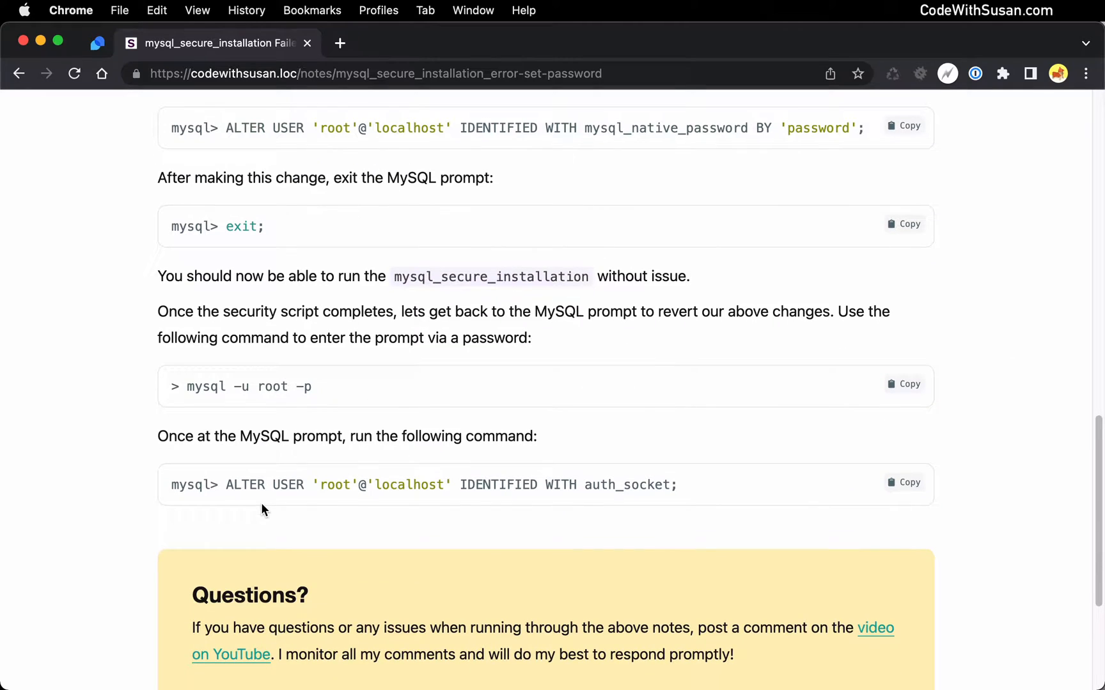
pyautogui.moveTo(593, 484)
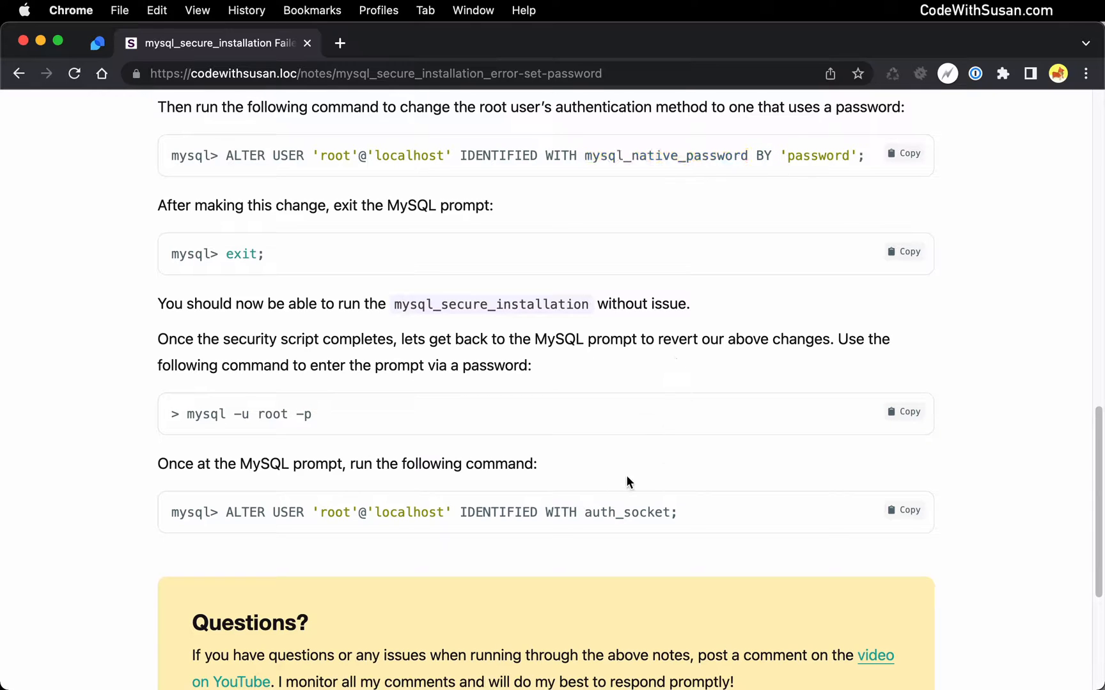
pyautogui.doubleClick(628, 512)
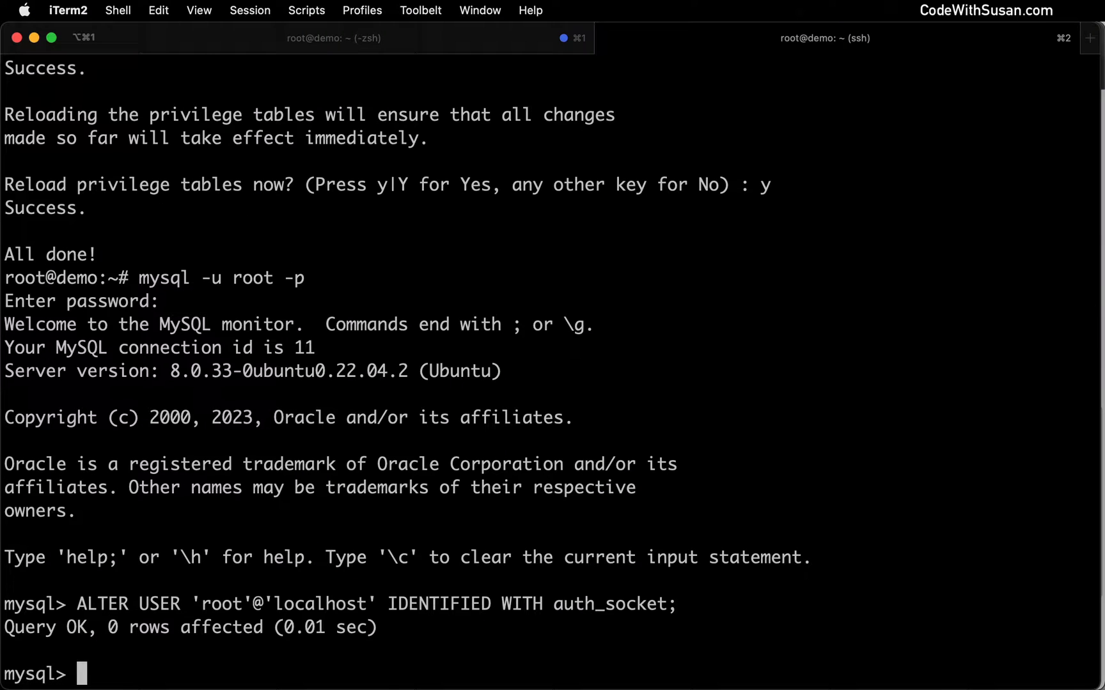
# Exit the MySQL monitor and begin entering sudo mysql at the shell
pyautogui.write('exit;')
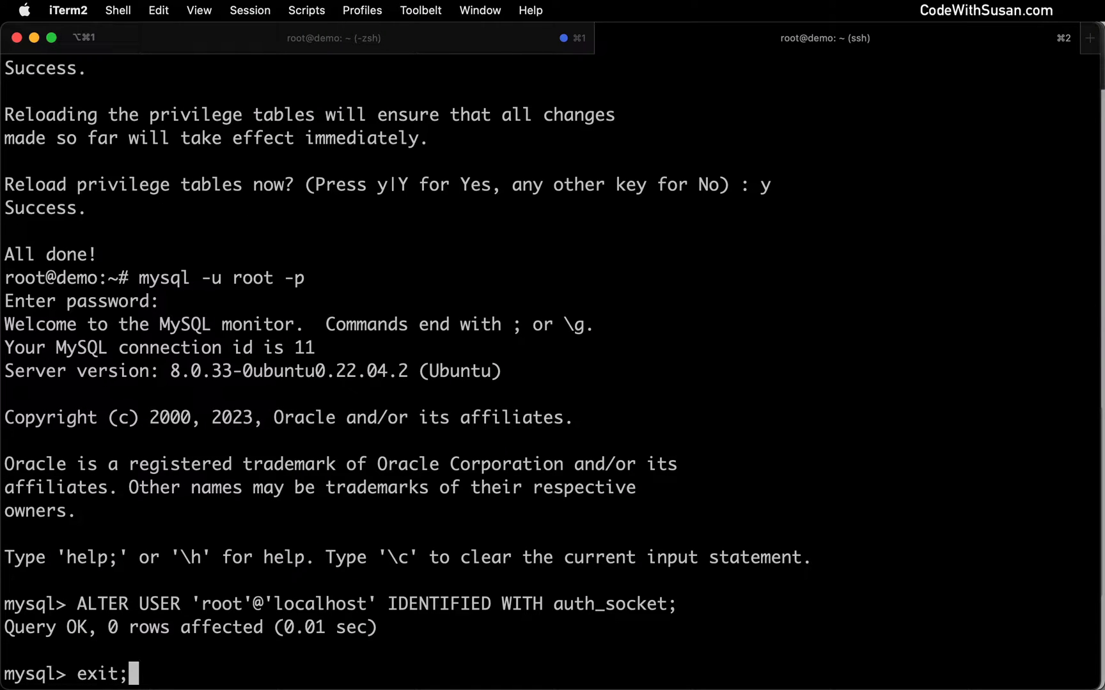
pyautogui.press('Return')
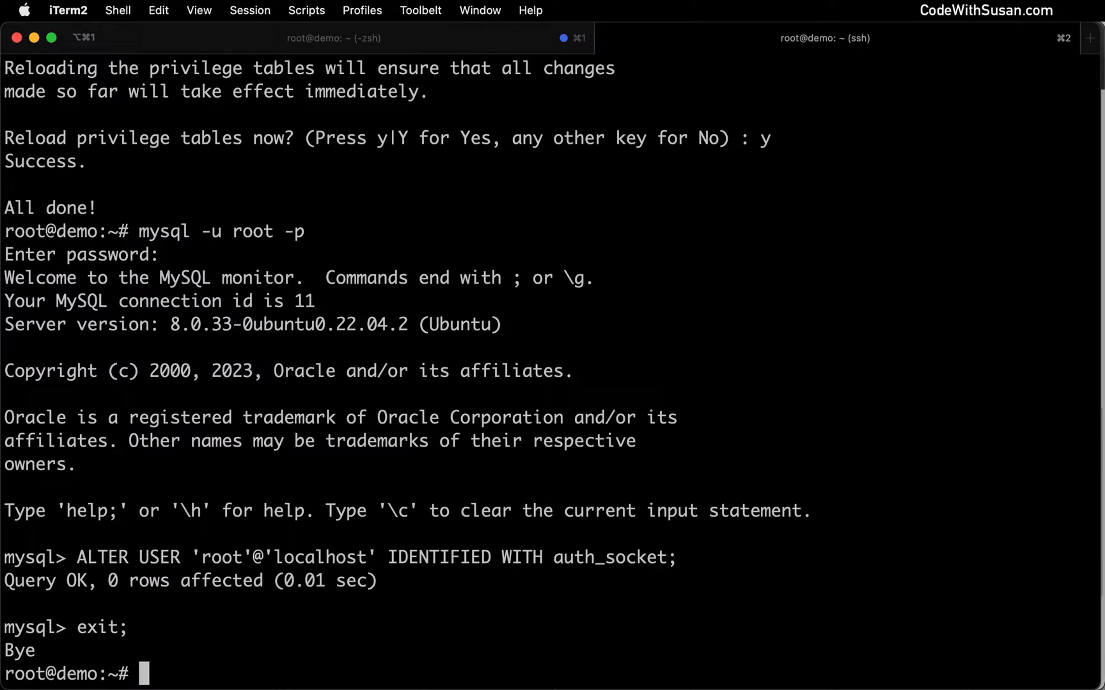
pyautogui.write('sudo')
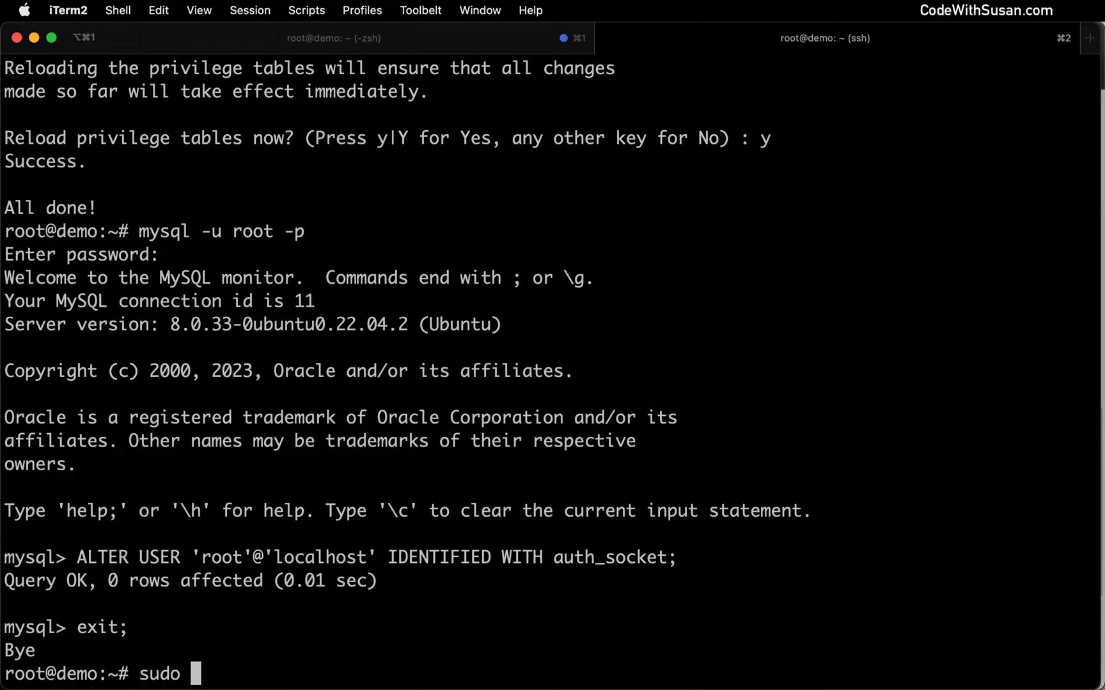